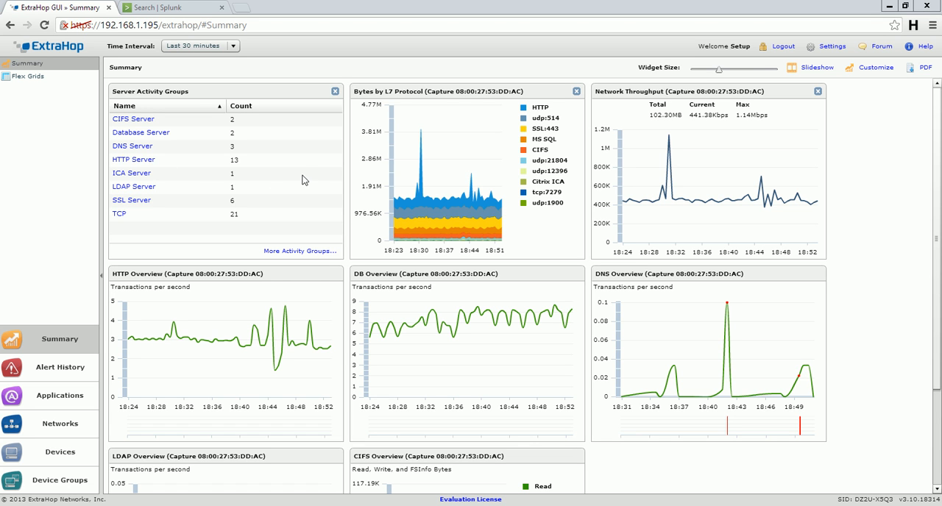
{"action": "mouse_move", "coordinate": [389, 83]}
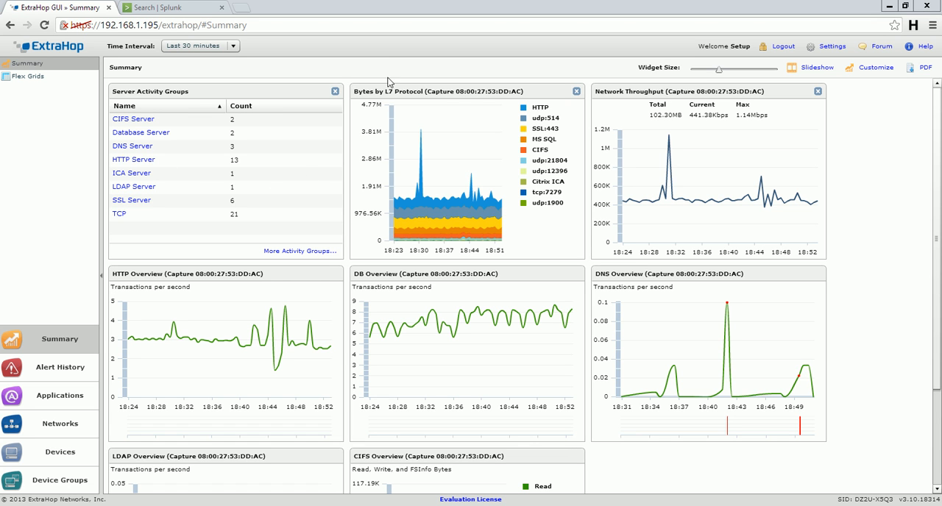
{"action": "mouse_move", "coordinate": [377, 53]}
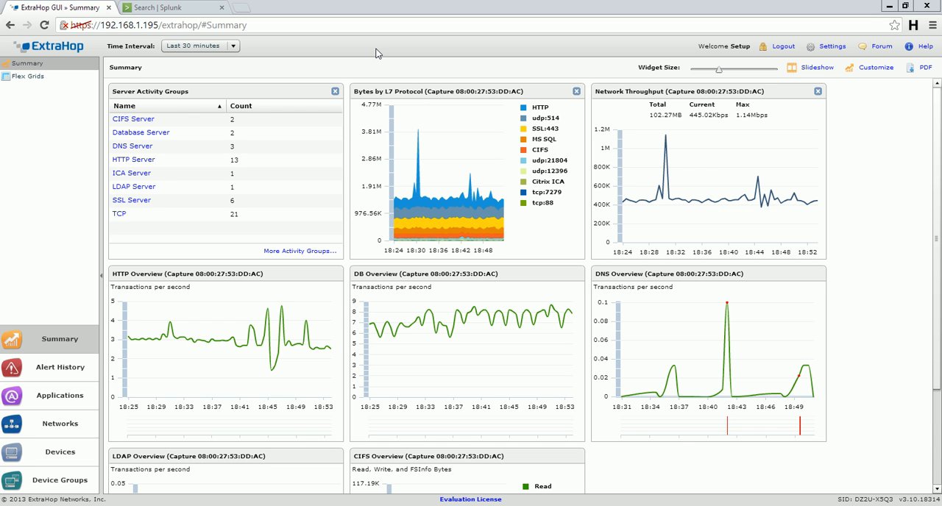
{"action": "mouse_move", "coordinate": [341, 49]}
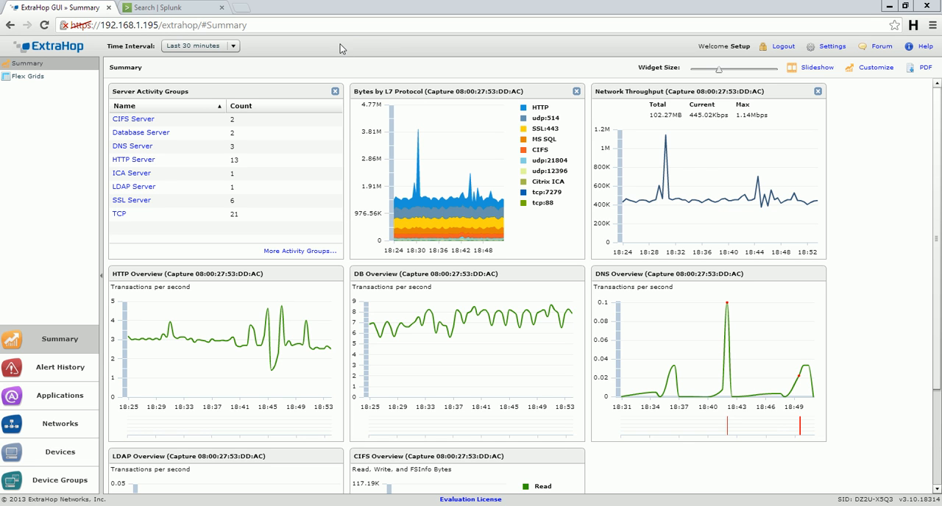
{"action": "mouse_move", "coordinate": [833, 47]}
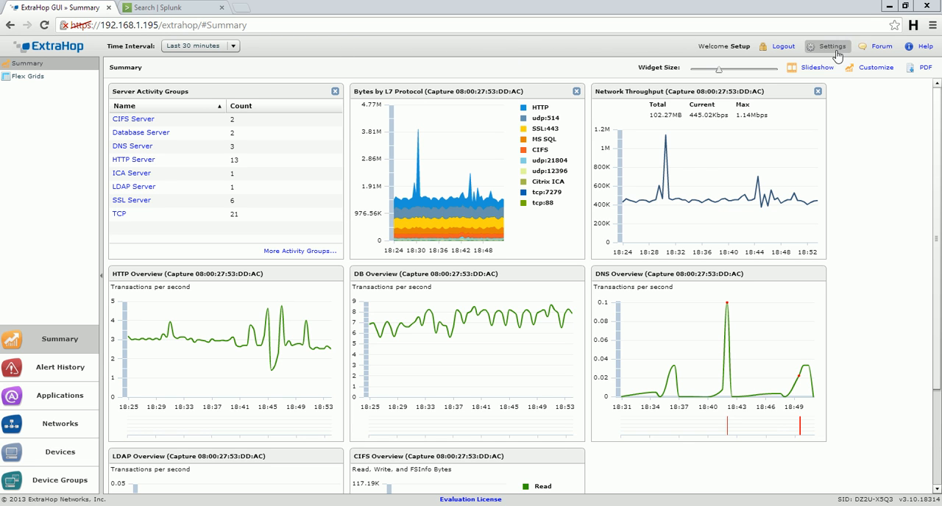
Step: Reach the HTTP_REQ trigger's configuration from Settings > Triggers
{"action": "left_click", "coordinate": [830, 45]}
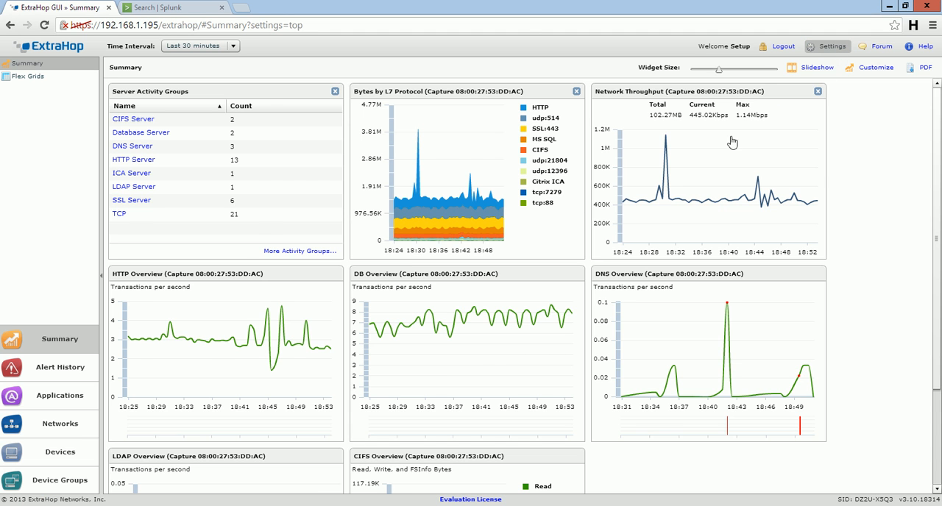
{"action": "left_click", "coordinate": [827, 46]}
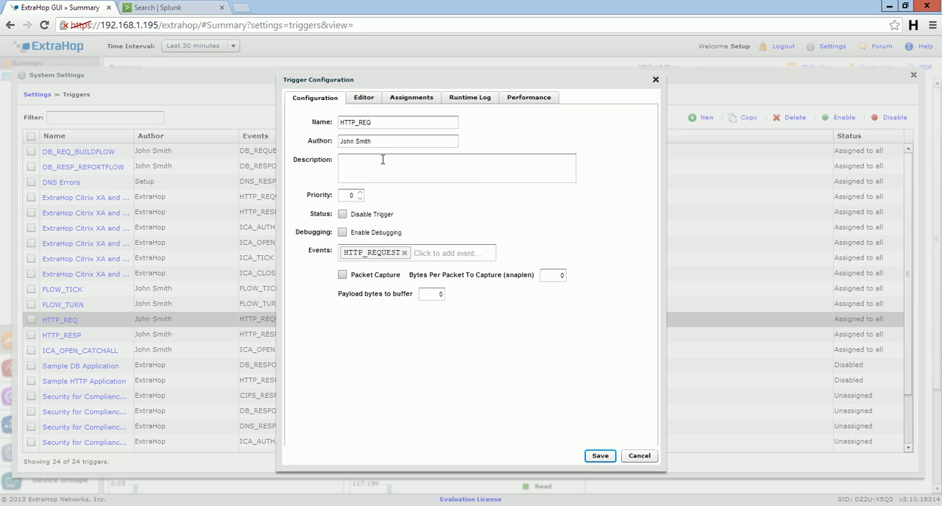
{"action": "mouse_move", "coordinate": [391, 97]}
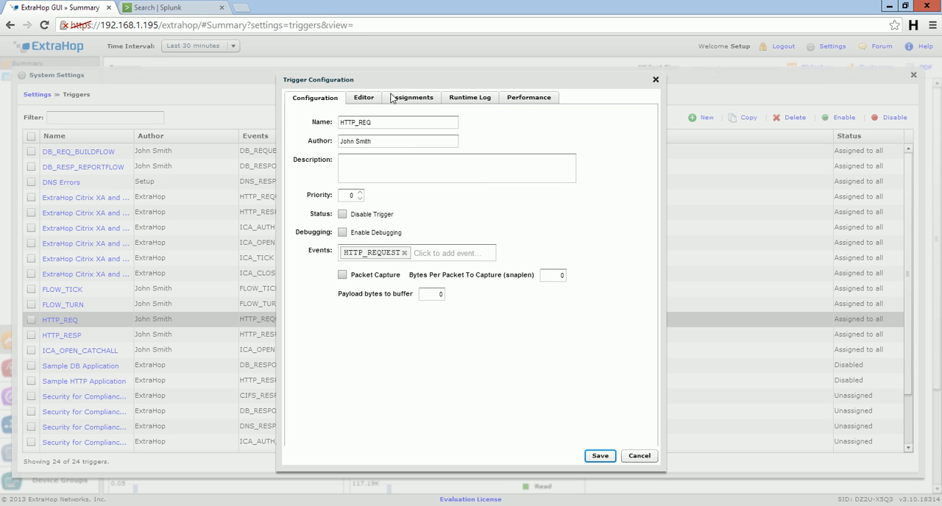
Step: Review the HTTP_REQ trigger script in the Editor, then close the configuration dialog
{"action": "left_click", "coordinate": [363, 97]}
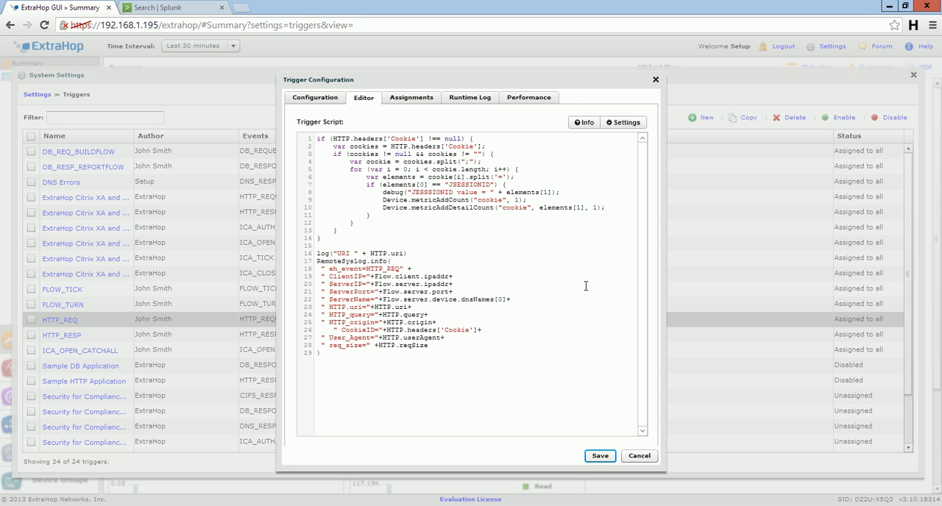
{"action": "mouse_move", "coordinate": [320, 234]}
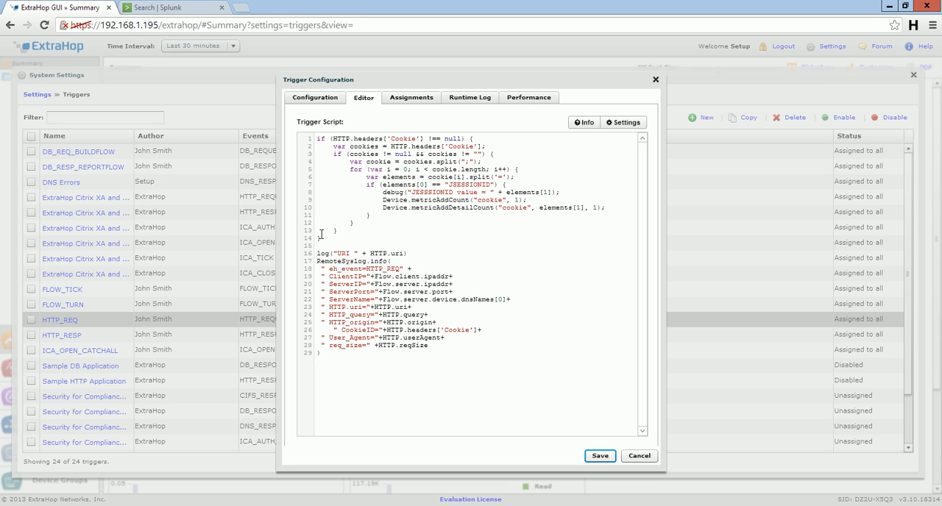
{"action": "left_click_drag", "start_coordinate": [319, 138], "coordinate": [319, 239]}
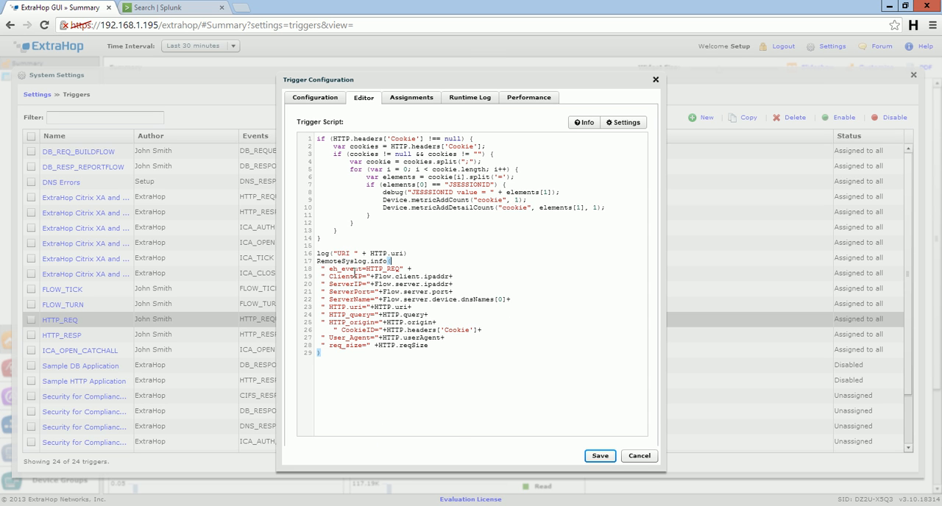
{"action": "mouse_move", "coordinate": [409, 401]}
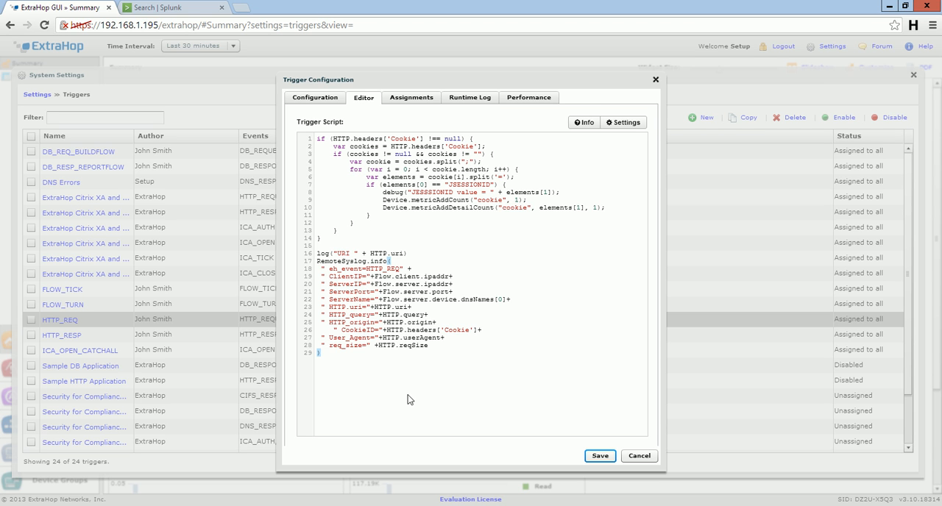
{"action": "mouse_move", "coordinate": [339, 387]}
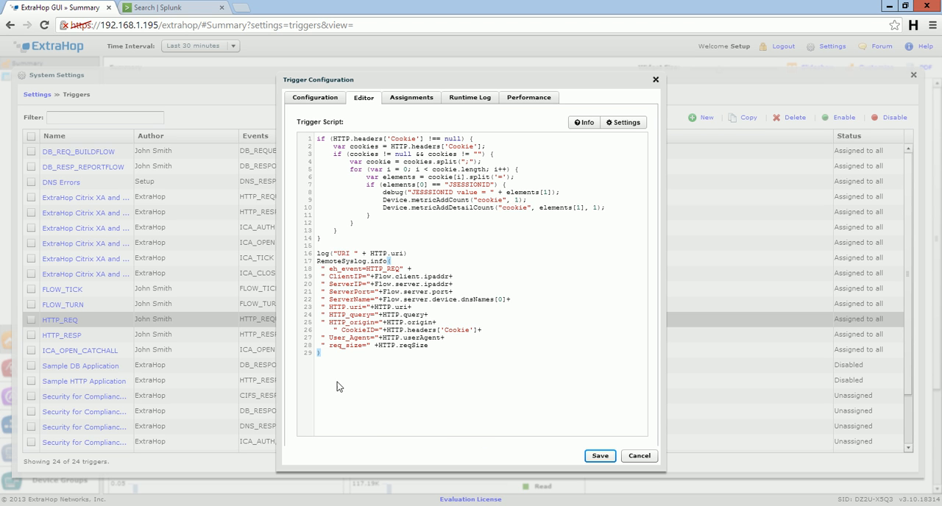
{"action": "mouse_move", "coordinate": [348, 386]}
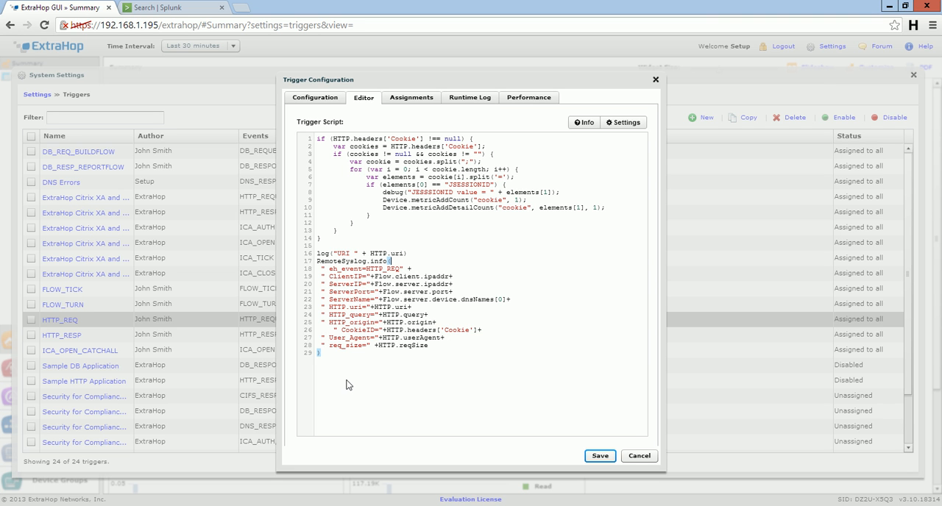
{"action": "left_click", "coordinate": [638, 456]}
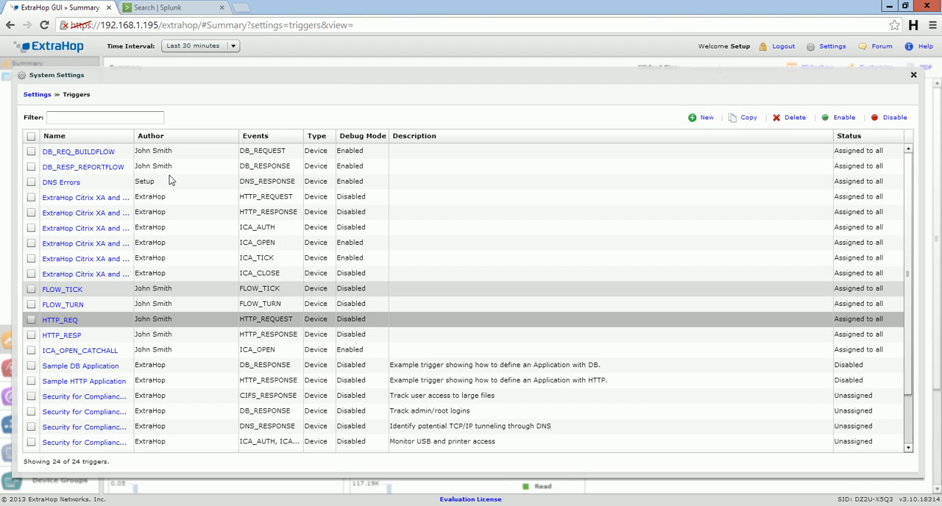
Step: Run the HTTP_REQ search with rex and stats count by ClientIP PHPSESSID in real time
{"action": "left_click", "coordinate": [174, 7]}
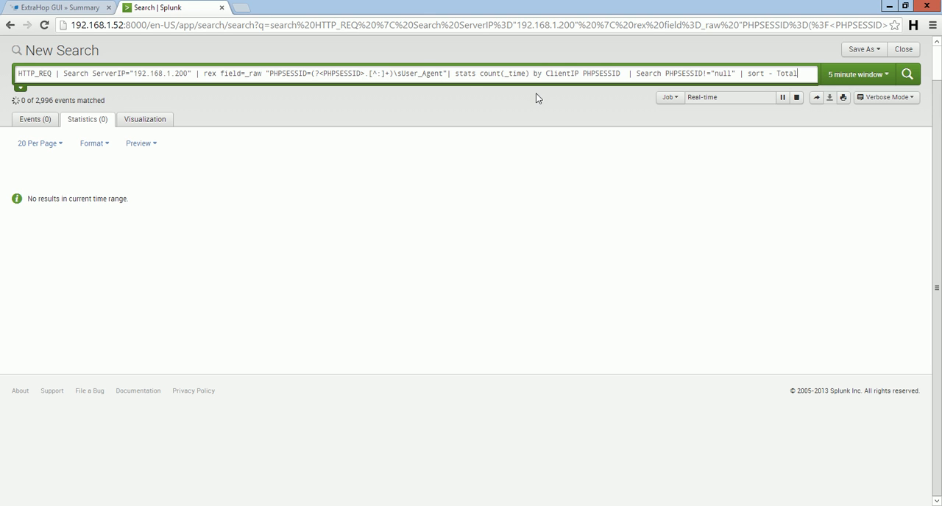
{"action": "mouse_move", "coordinate": [521, 91]}
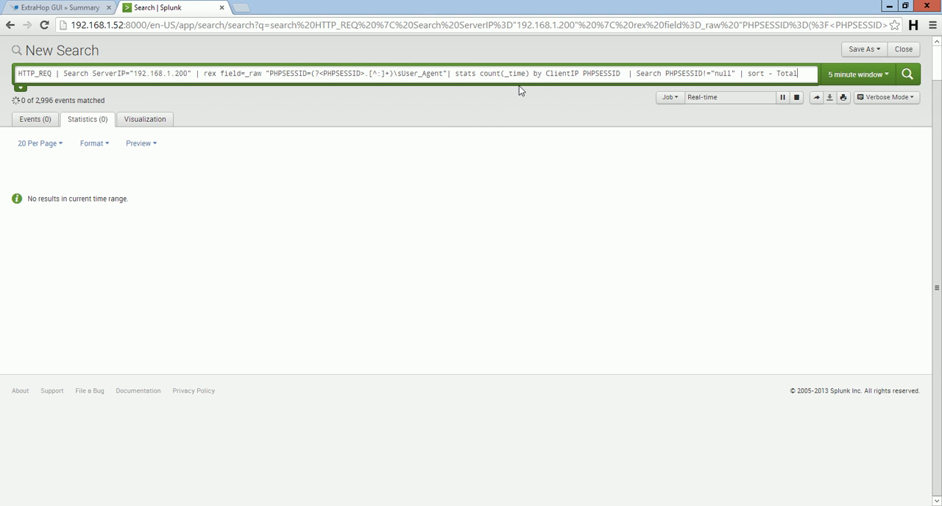
{"action": "mouse_move", "coordinate": [577, 103]}
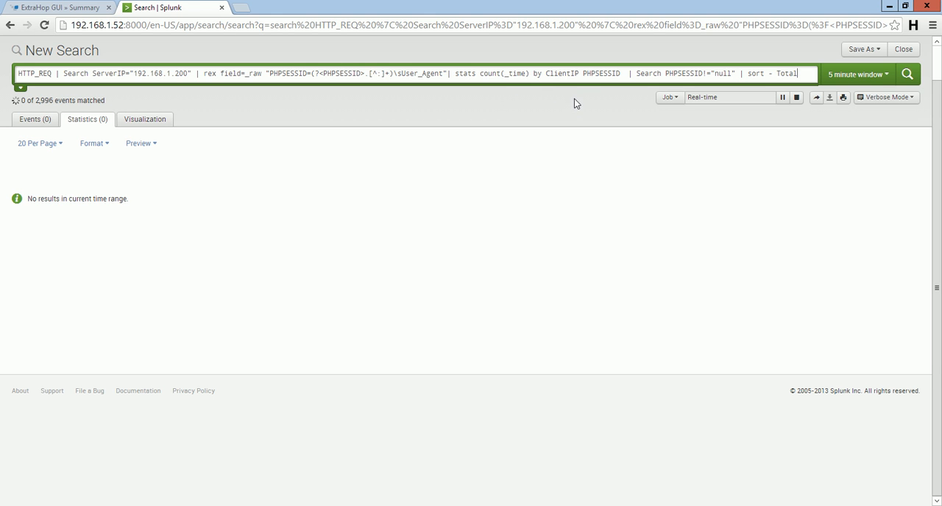
{"action": "mouse_move", "coordinate": [602, 80]}
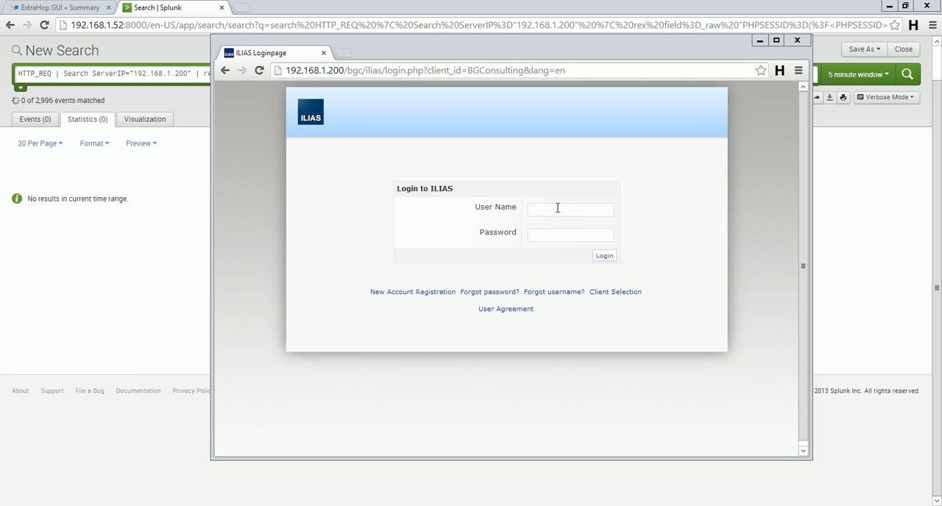
Step: Log in to ILIAS as user root with its password
{"action": "type", "text": "root"}
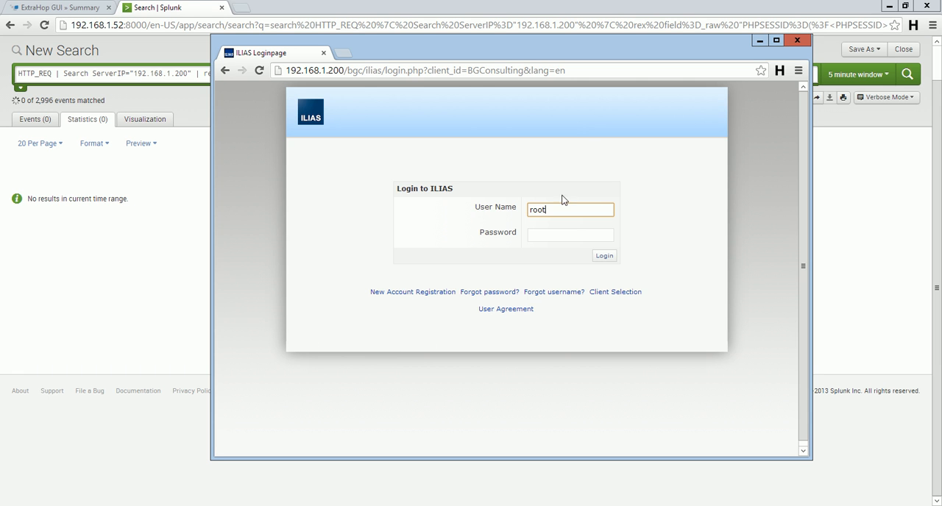
{"action": "left_click", "coordinate": [571, 235]}
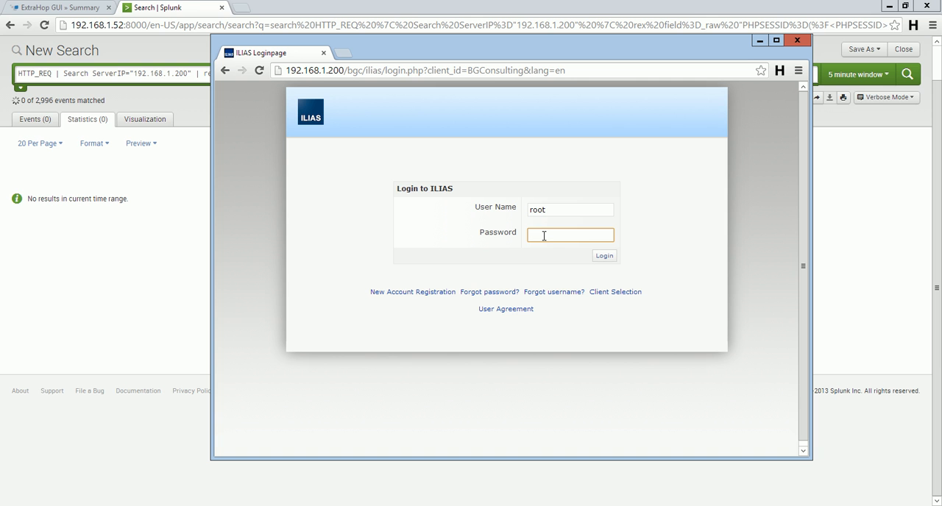
{"action": "type", "text": "password"}
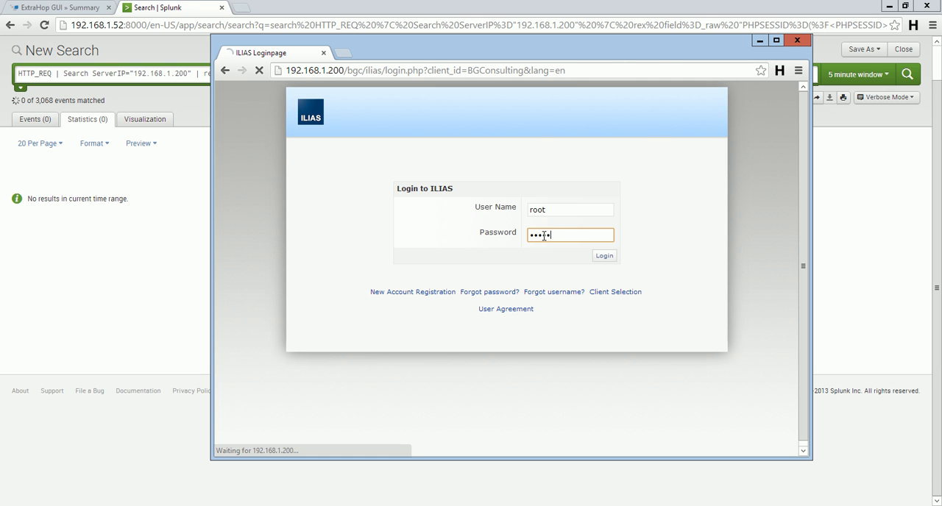
{"action": "left_click", "coordinate": [604, 256]}
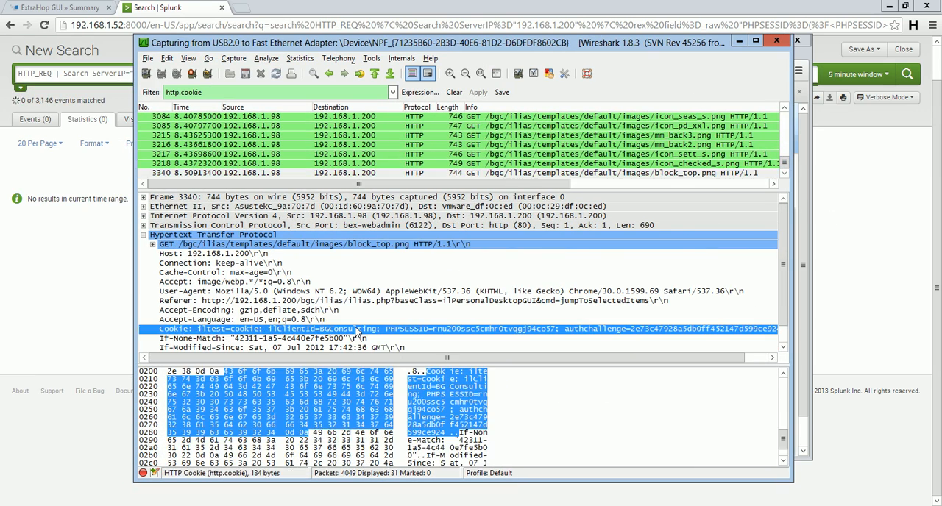
Step: Copy the captured Cookie header with the PHPSESSID as printable text
{"action": "right_click", "coordinate": [356, 330]}
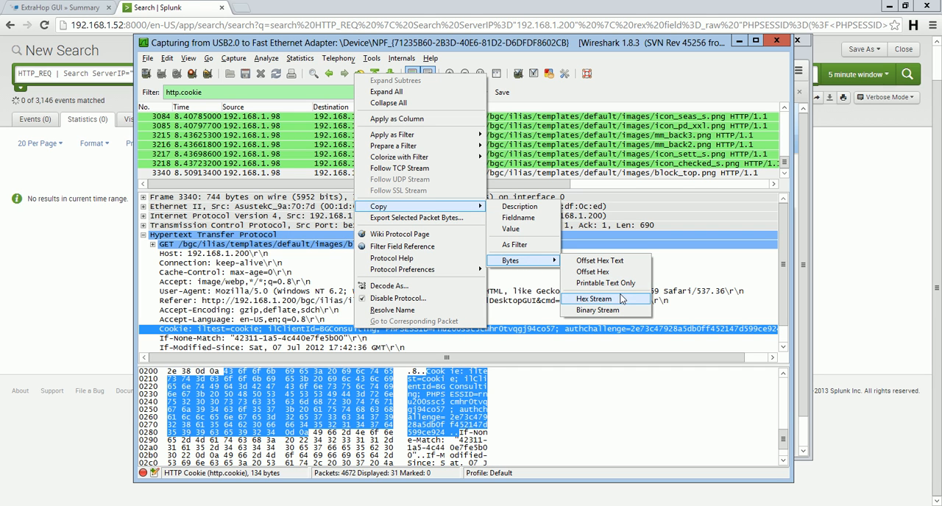
{"action": "mouse_move", "coordinate": [605, 283]}
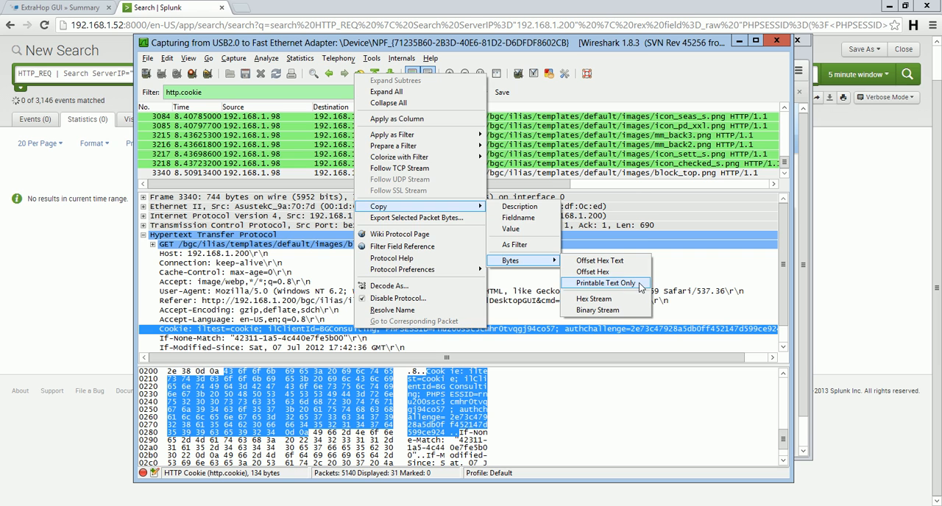
{"action": "left_click", "coordinate": [603, 283]}
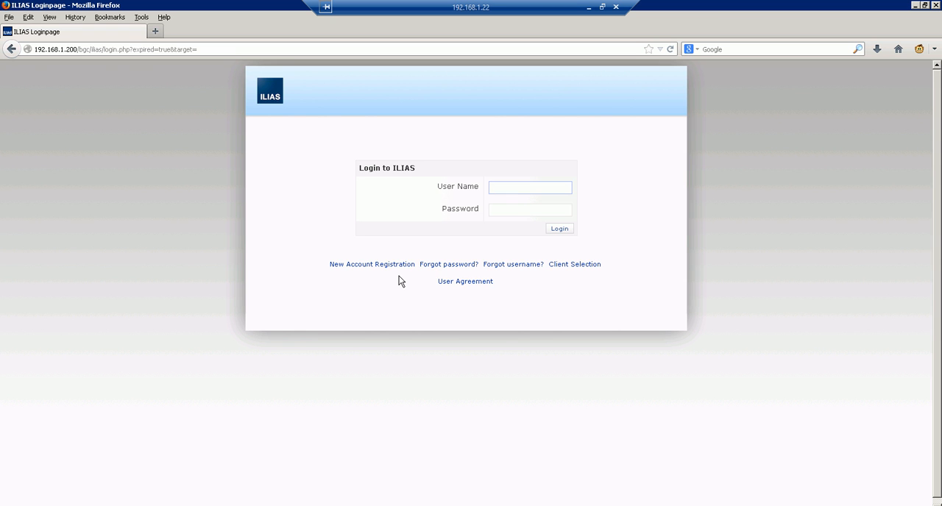
{"action": "mouse_move", "coordinate": [527, 380]}
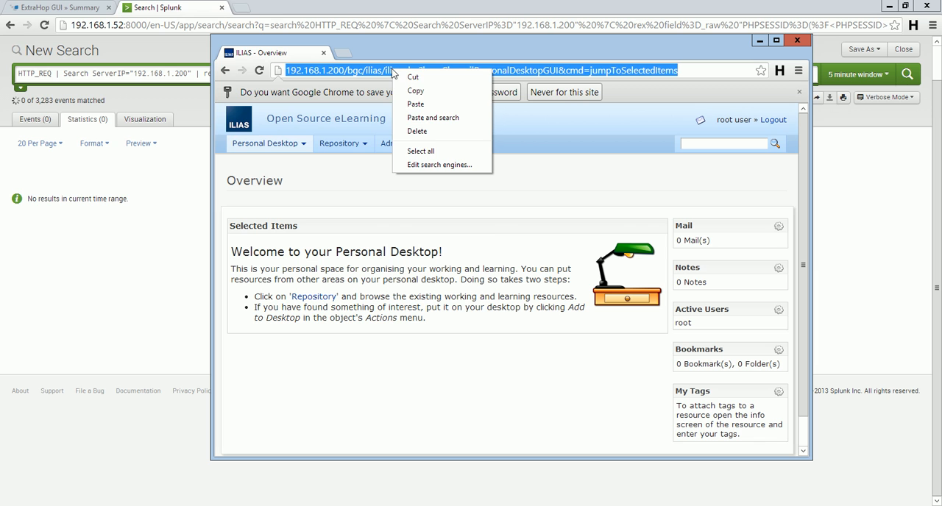
{"action": "mouse_move", "coordinate": [419, 95]}
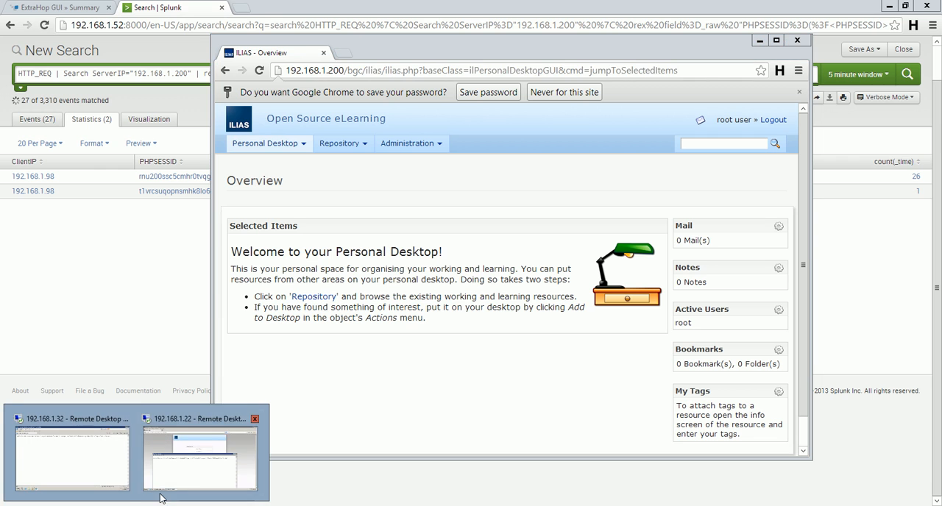
Step: Switch to the remote desktop session showing the ILIAS login page in Firefox
{"action": "left_click", "coordinate": [199, 456]}
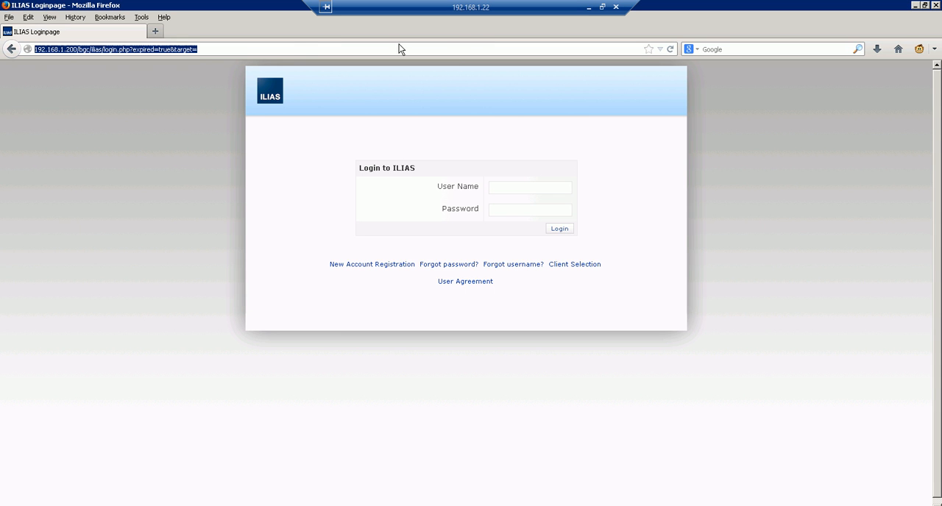
{"action": "mouse_move", "coordinate": [295, 40]}
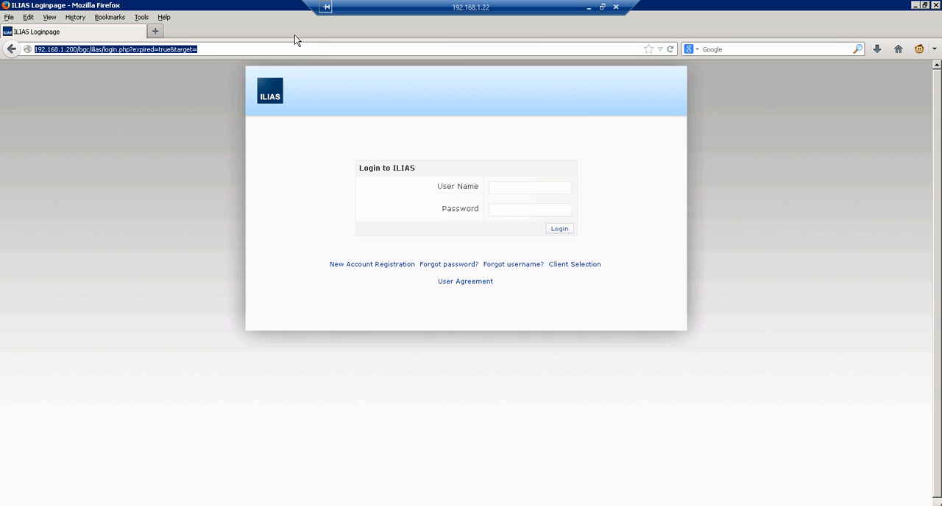
{"action": "mouse_move", "coordinate": [182, 153]}
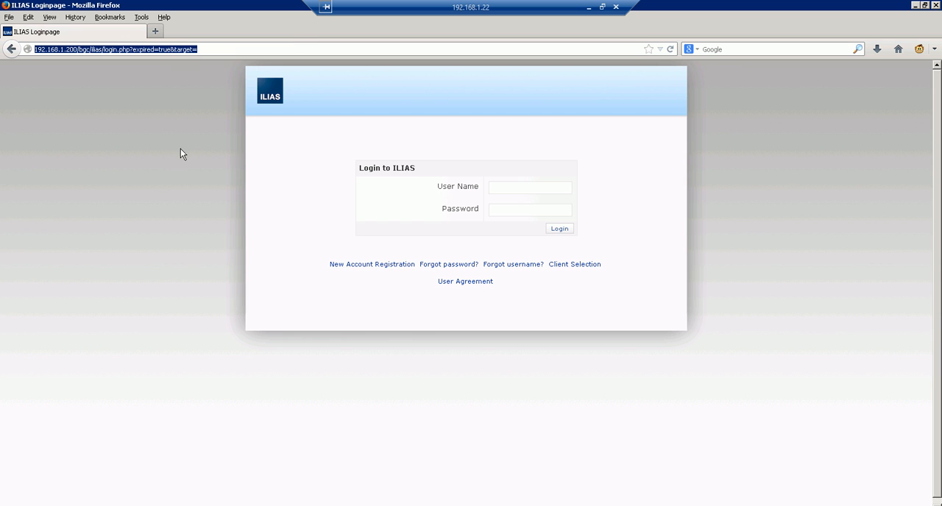
{"action": "mouse_move", "coordinate": [193, 90]}
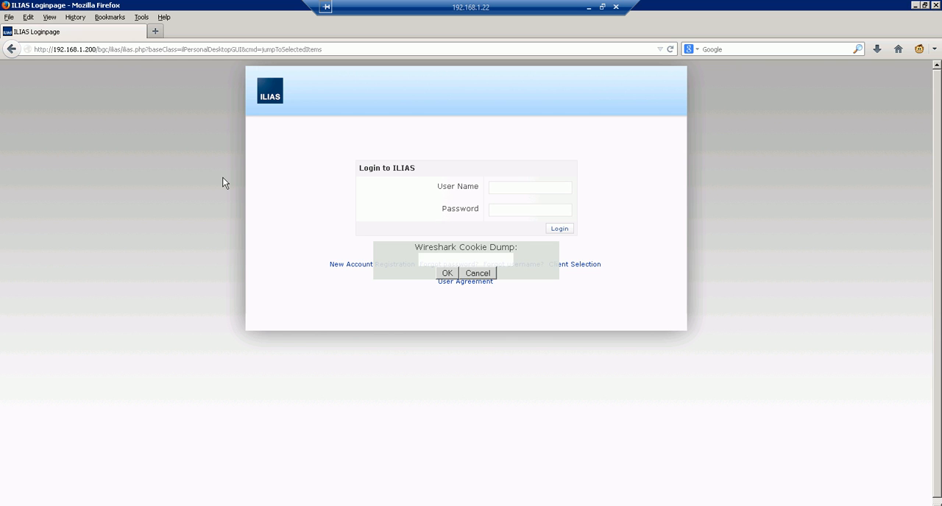
{"action": "left_click", "coordinate": [465, 259]}
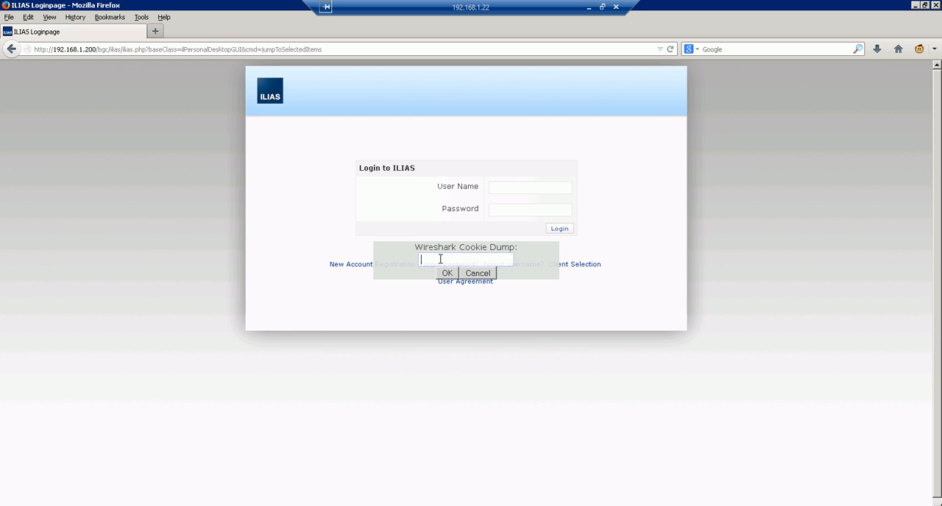
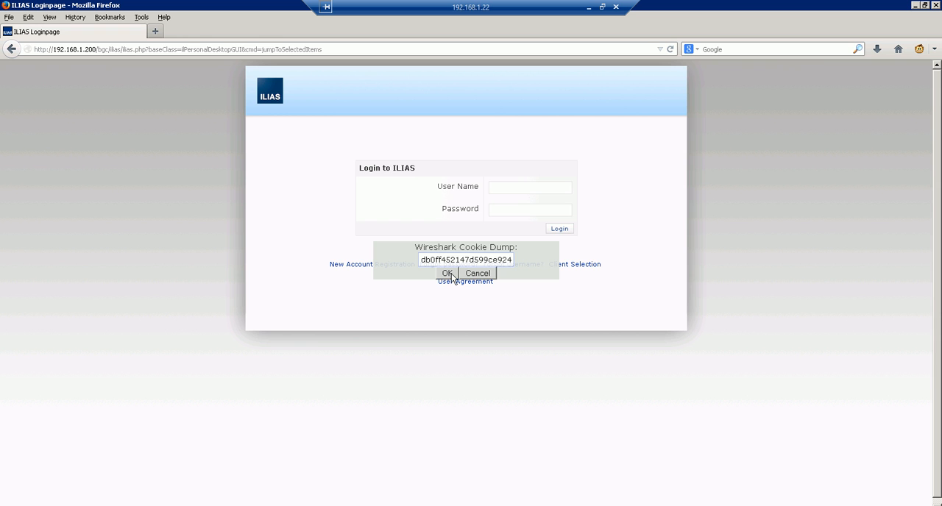
{"action": "left_click", "coordinate": [448, 273]}
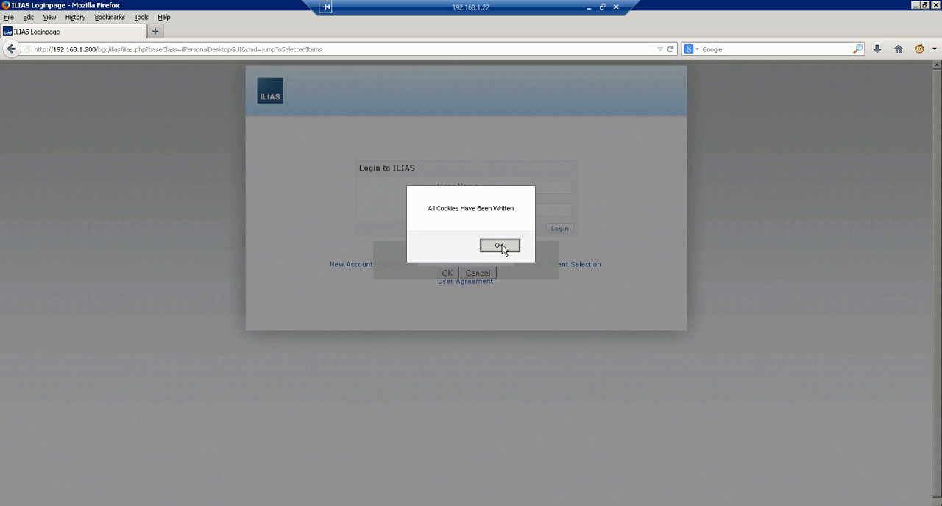
{"action": "left_click", "coordinate": [500, 246]}
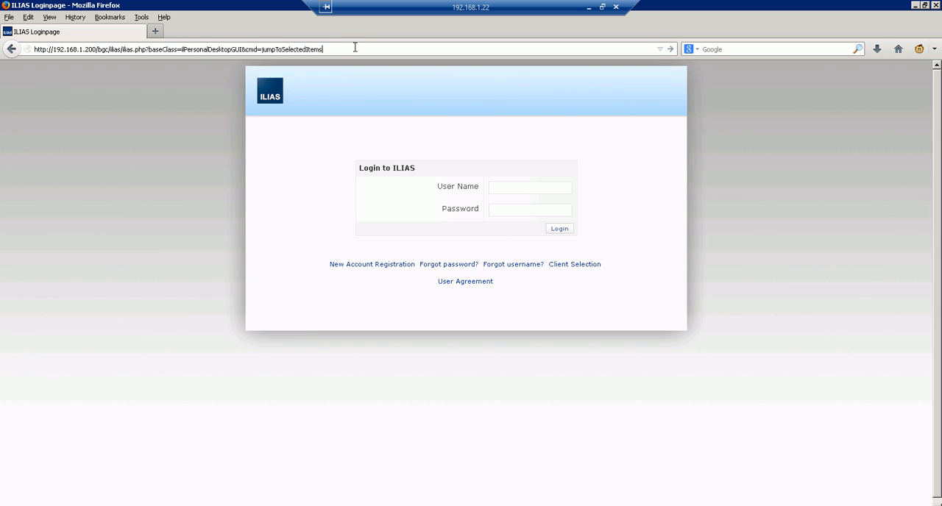
{"action": "key", "text": "Return"}
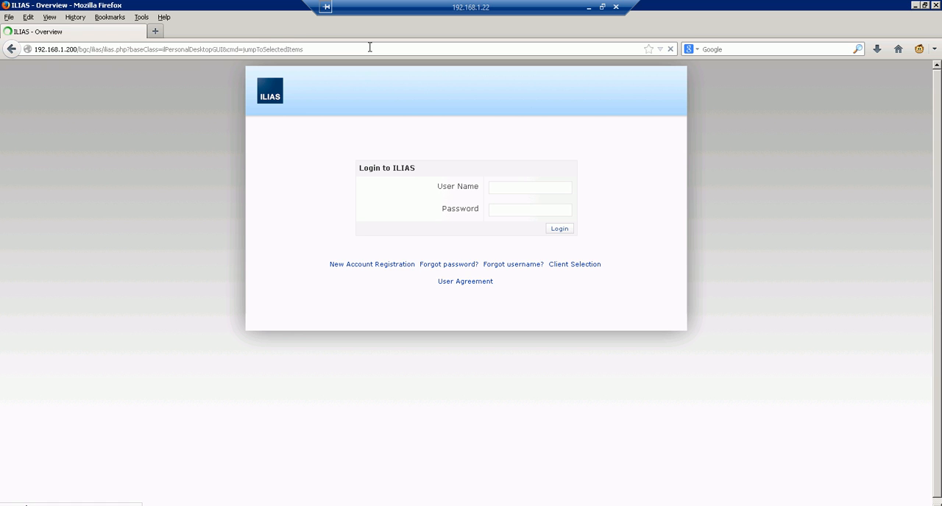
{"action": "left_click", "coordinate": [559, 229]}
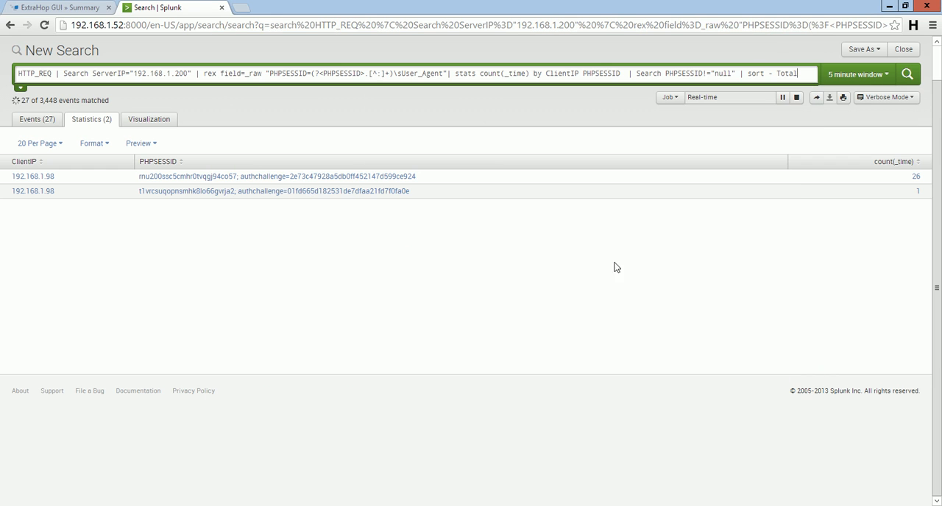
{"action": "mouse_move", "coordinate": [62, 212]}
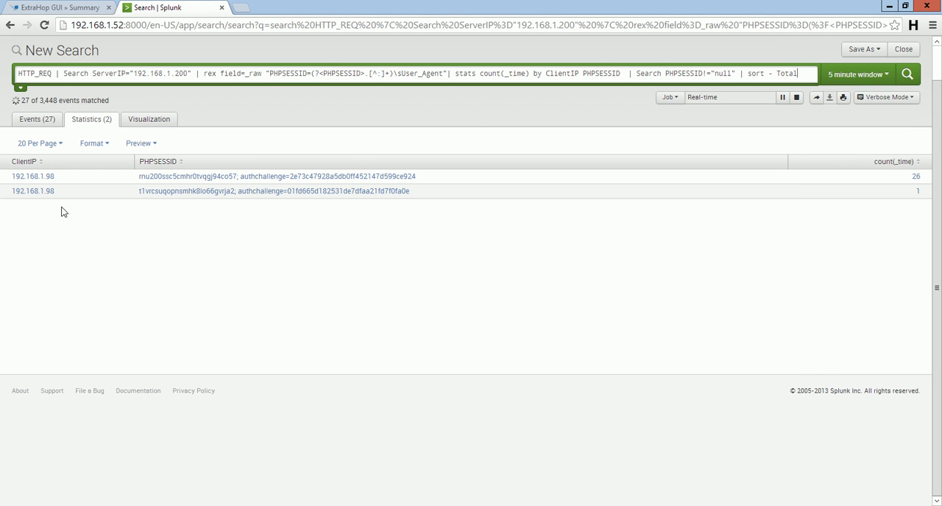
{"action": "mouse_move", "coordinate": [21, 215]}
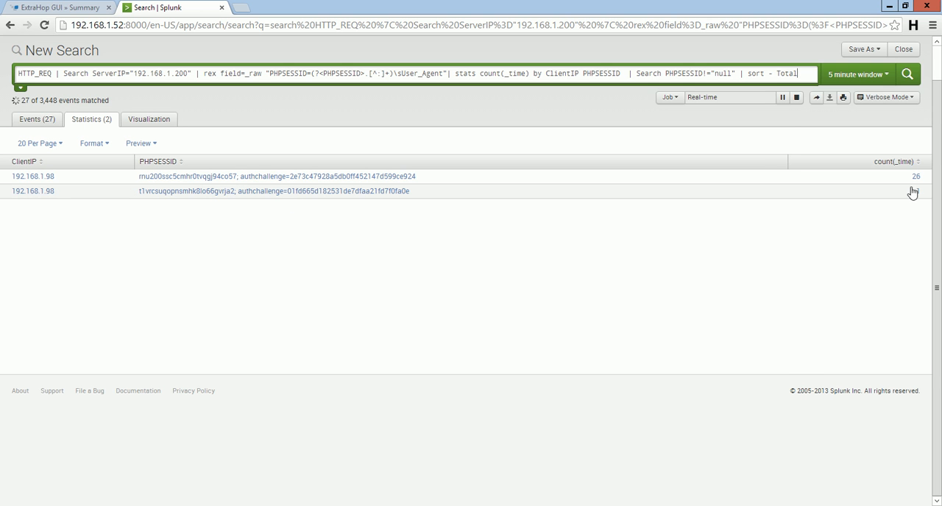
Step: Run the stats count by ClientIP PHPSESSID search, then pause the real-time search
{"action": "left_click", "coordinate": [906, 74]}
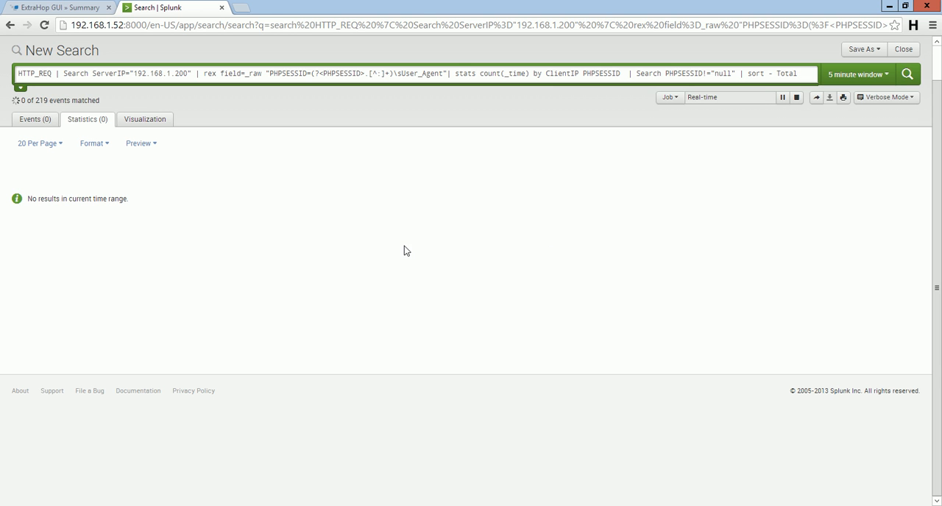
{"action": "mouse_move", "coordinate": [402, 243]}
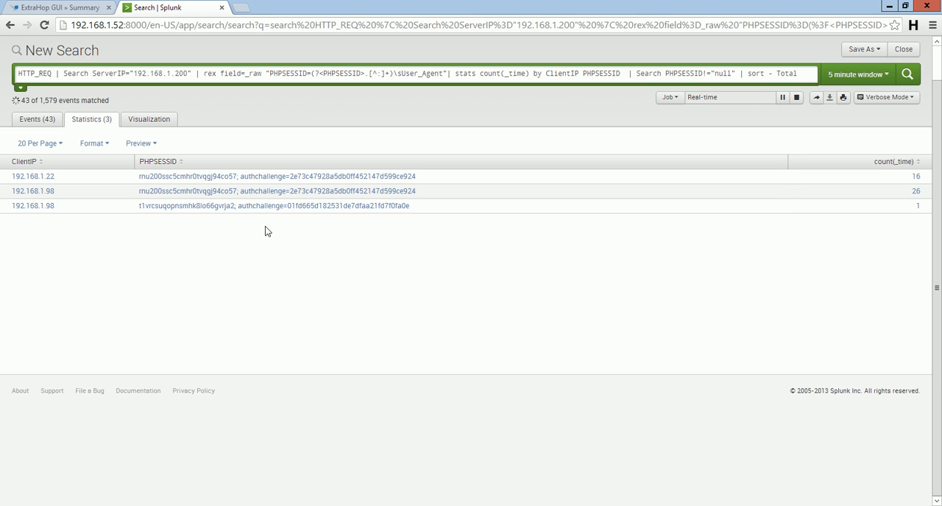
{"action": "mouse_move", "coordinate": [442, 180]}
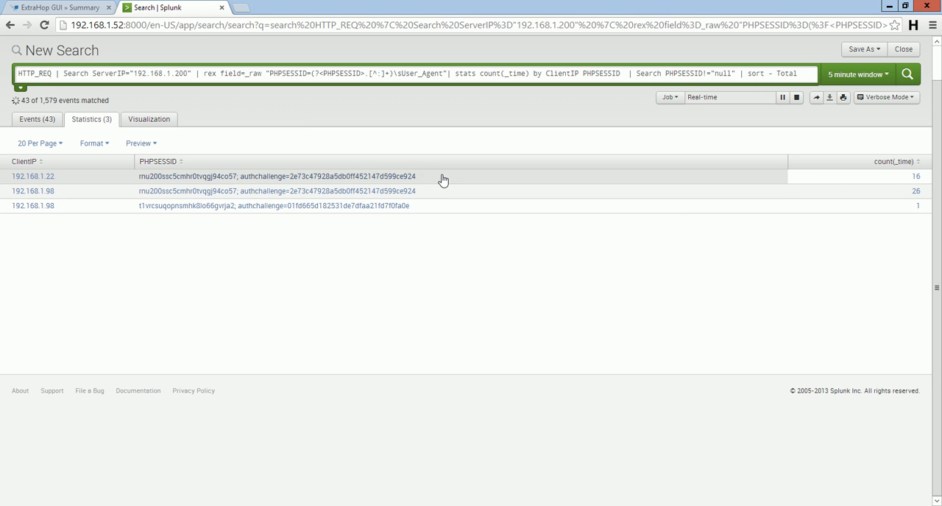
{"action": "mouse_move", "coordinate": [101, 189]}
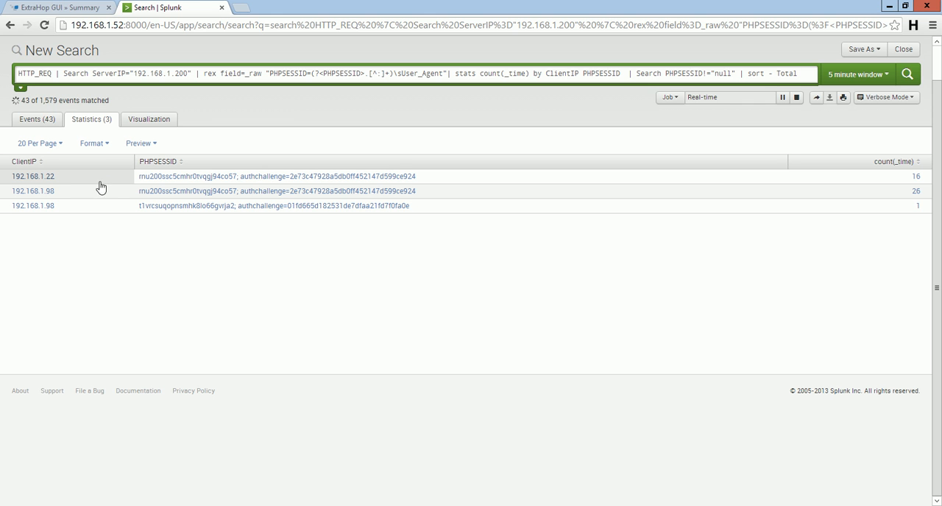
{"action": "mouse_move", "coordinate": [79, 192]}
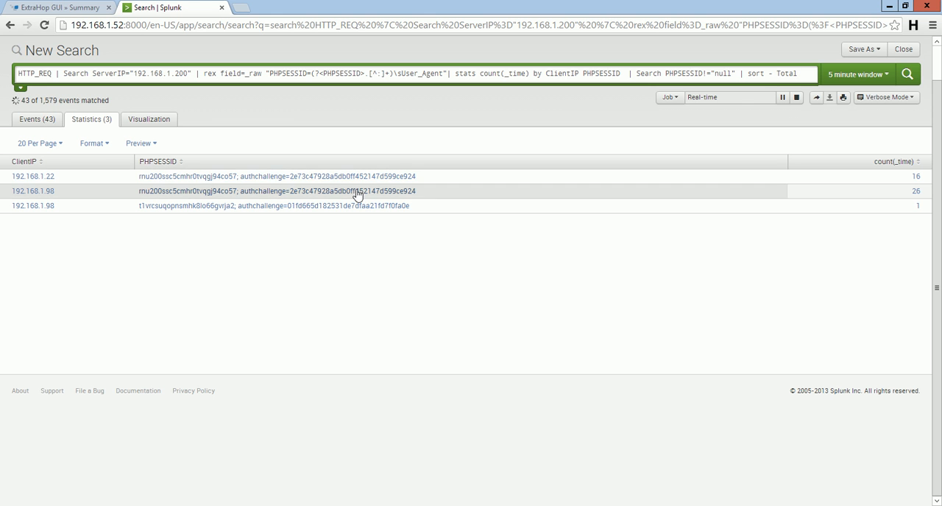
{"action": "mouse_move", "coordinate": [391, 193]}
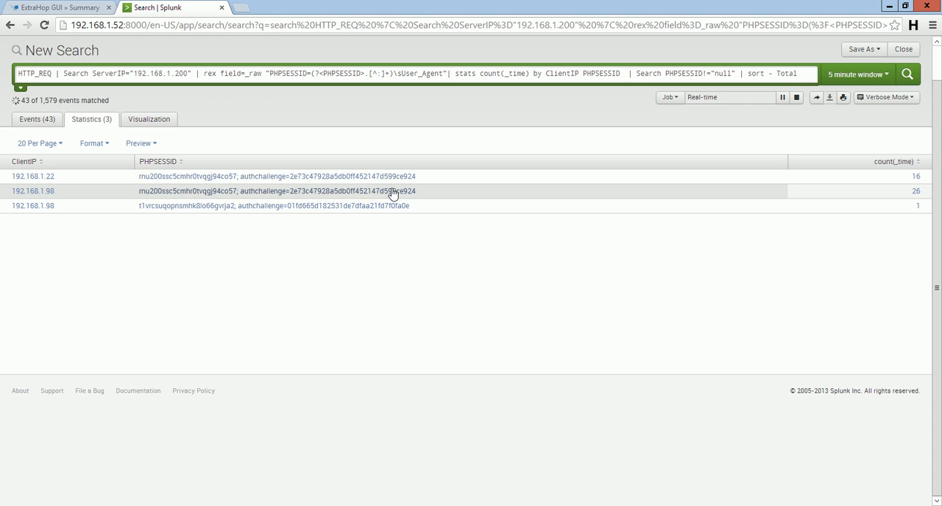
{"action": "mouse_move", "coordinate": [497, 200]}
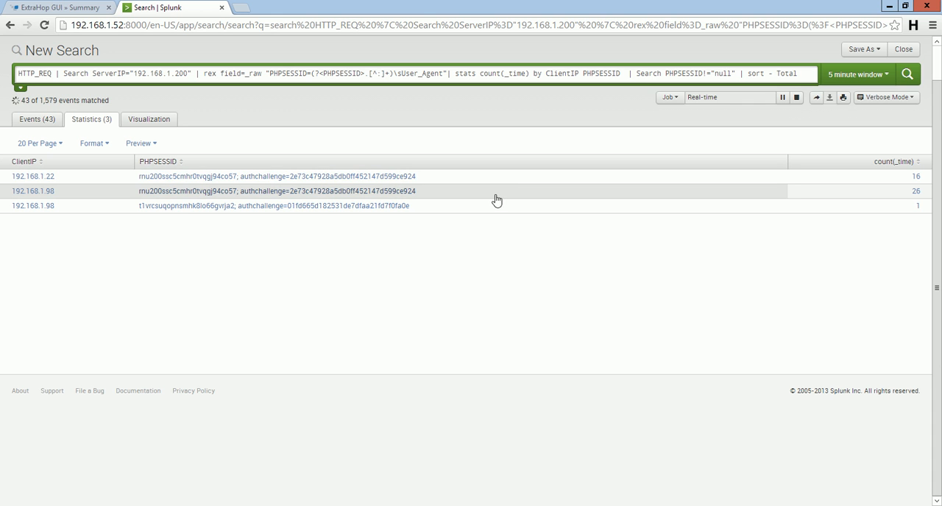
{"action": "mouse_move", "coordinate": [462, 184]}
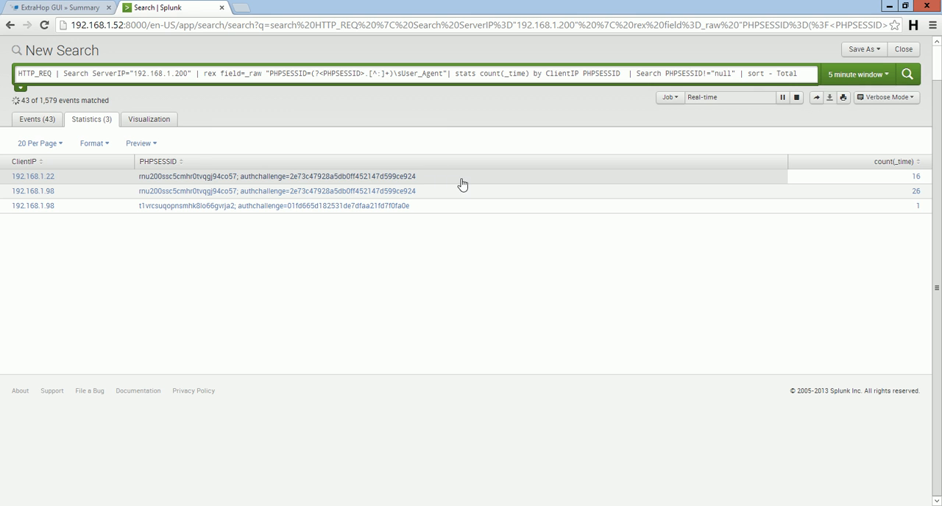
{"action": "left_click", "coordinate": [782, 97]}
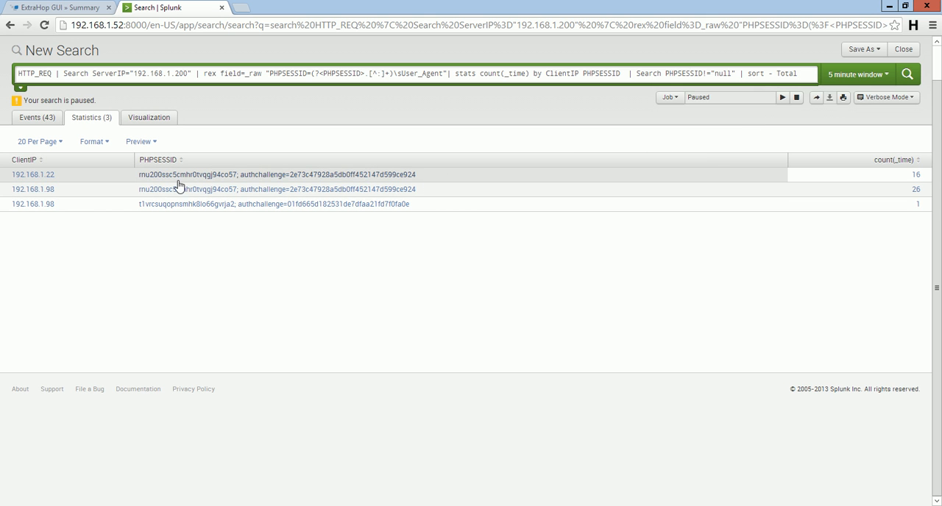
{"action": "mouse_move", "coordinate": [212, 183]}
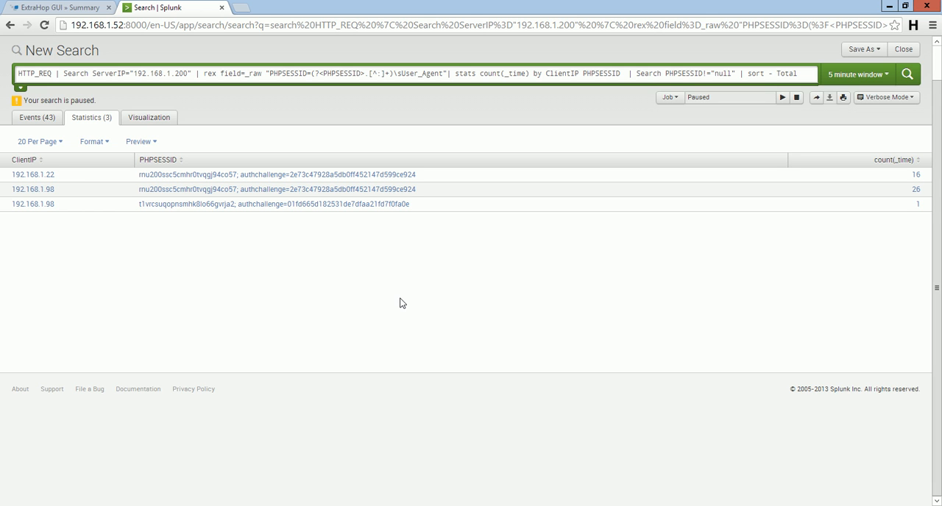
{"action": "mouse_move", "coordinate": [477, 326]}
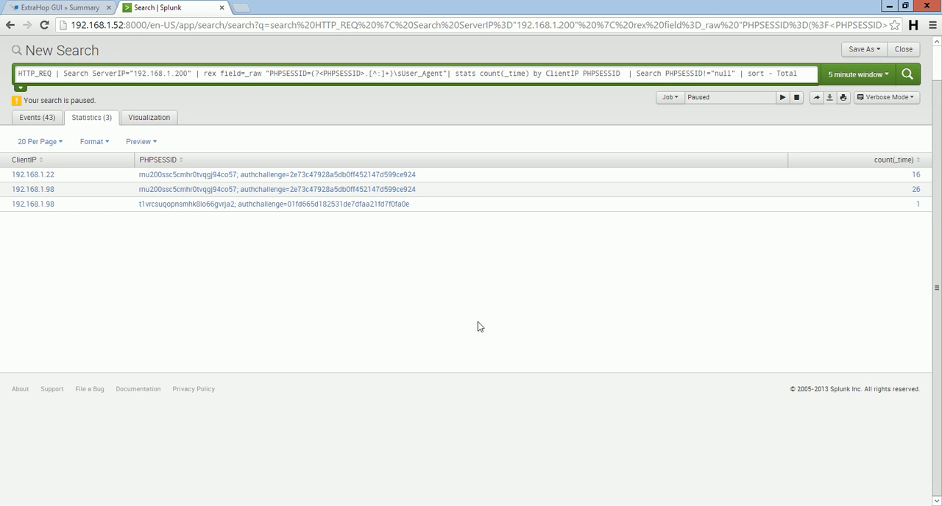
{"action": "mouse_move", "coordinate": [442, 293]}
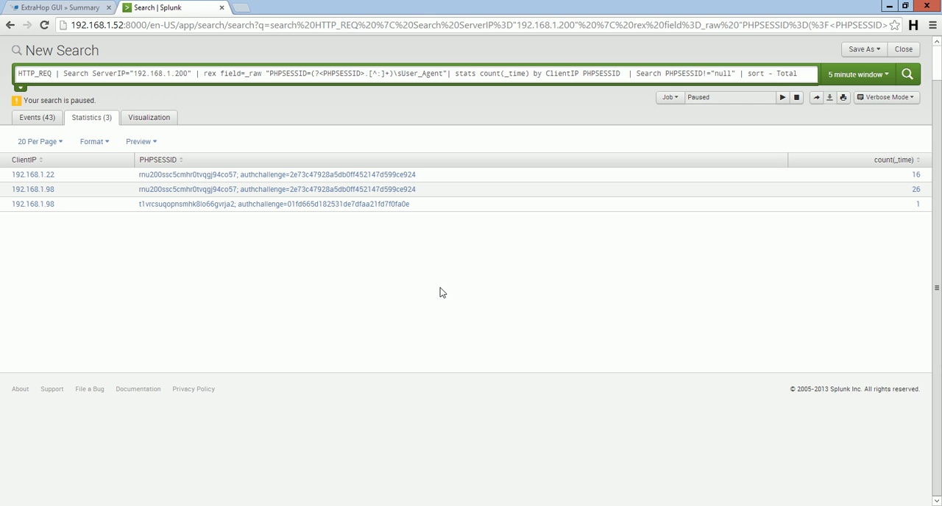
{"action": "mouse_move", "coordinate": [94, 188]}
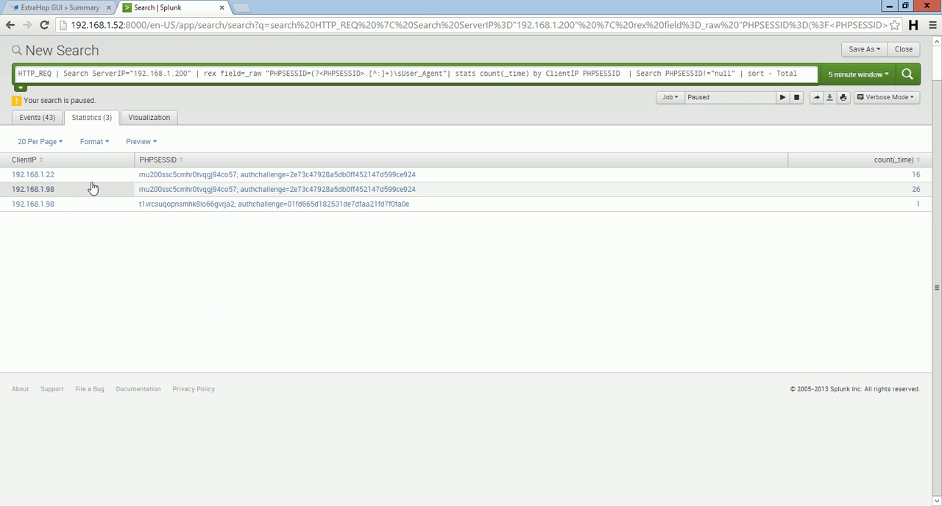
{"action": "mouse_move", "coordinate": [465, 191]}
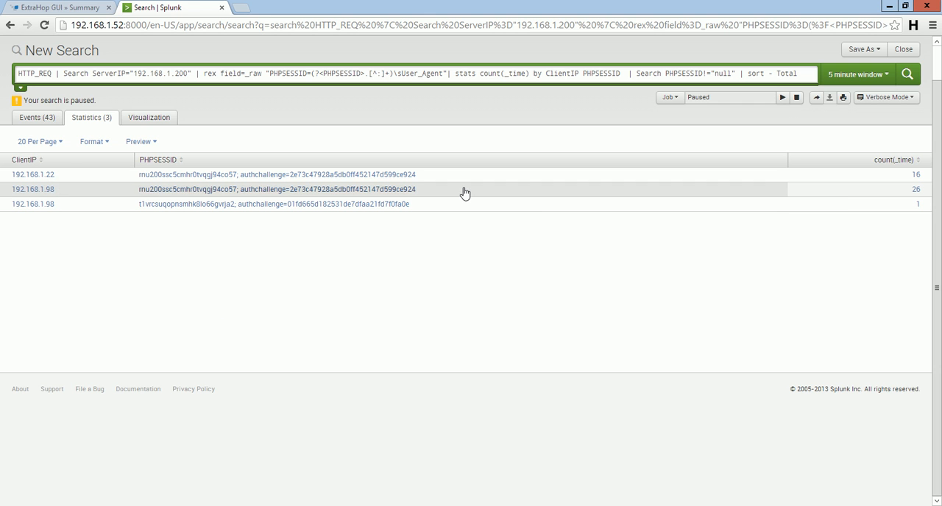
{"action": "mouse_move", "coordinate": [269, 189]}
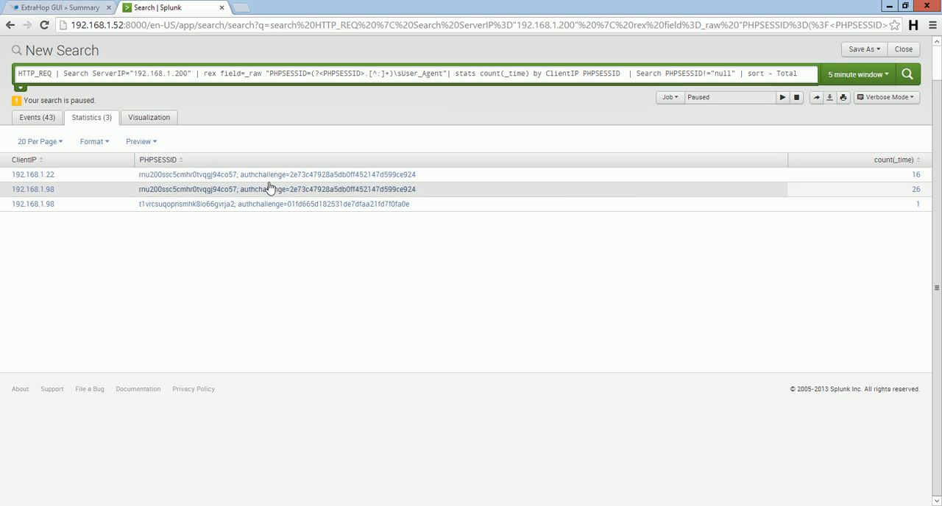
{"action": "mouse_move", "coordinate": [246, 295]}
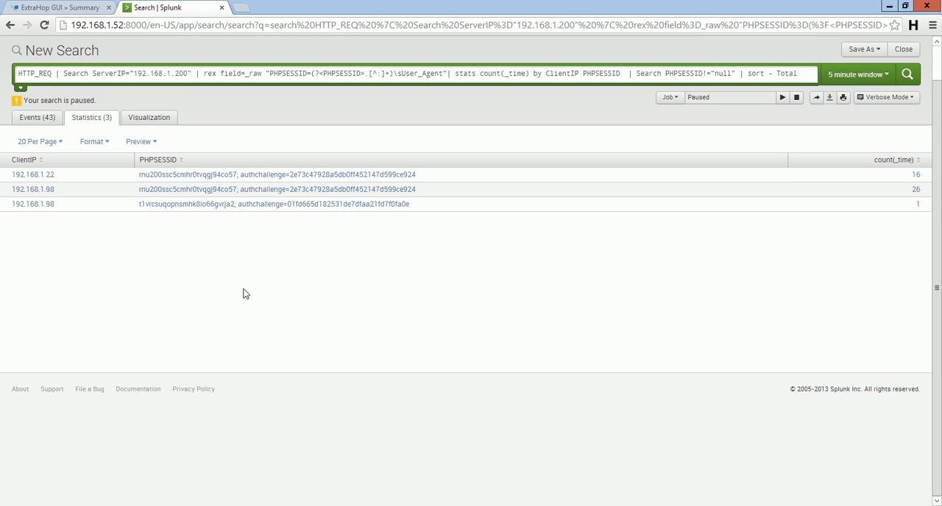
{"action": "mouse_move", "coordinate": [84, 203]}
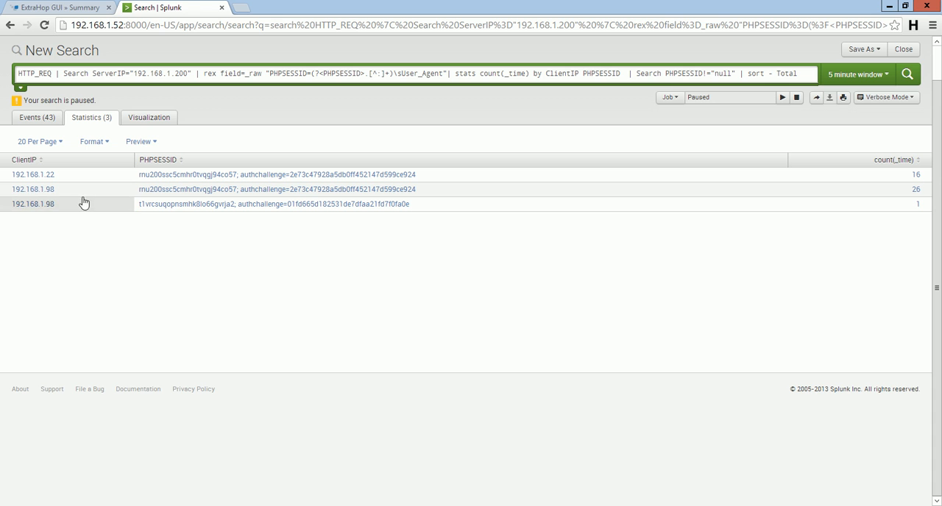
{"action": "mouse_move", "coordinate": [300, 297]}
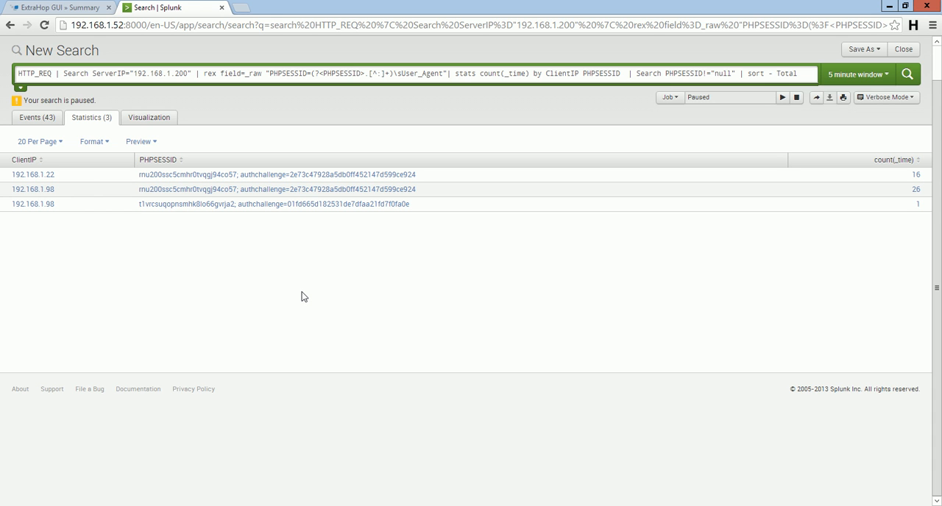
{"action": "mouse_move", "coordinate": [327, 336]}
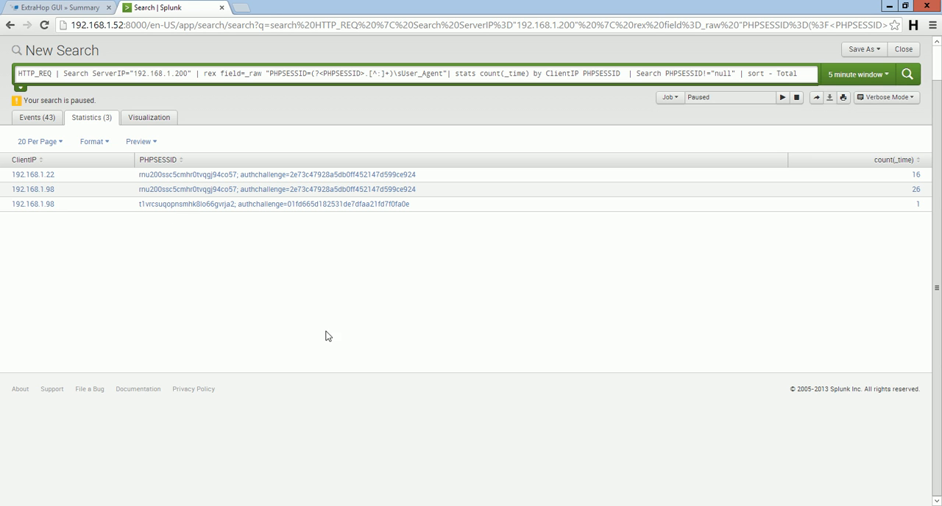
{"action": "mouse_move", "coordinate": [412, 94]}
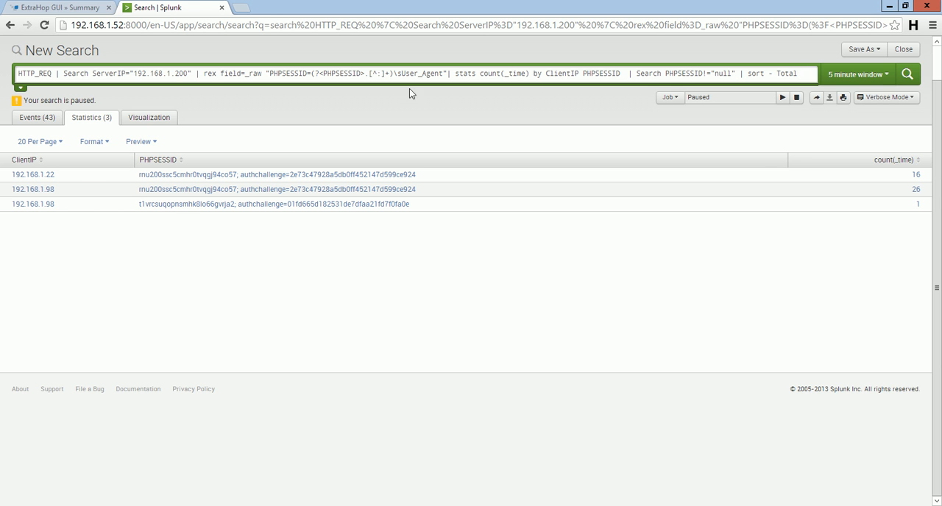
{"action": "mouse_move", "coordinate": [477, 335]}
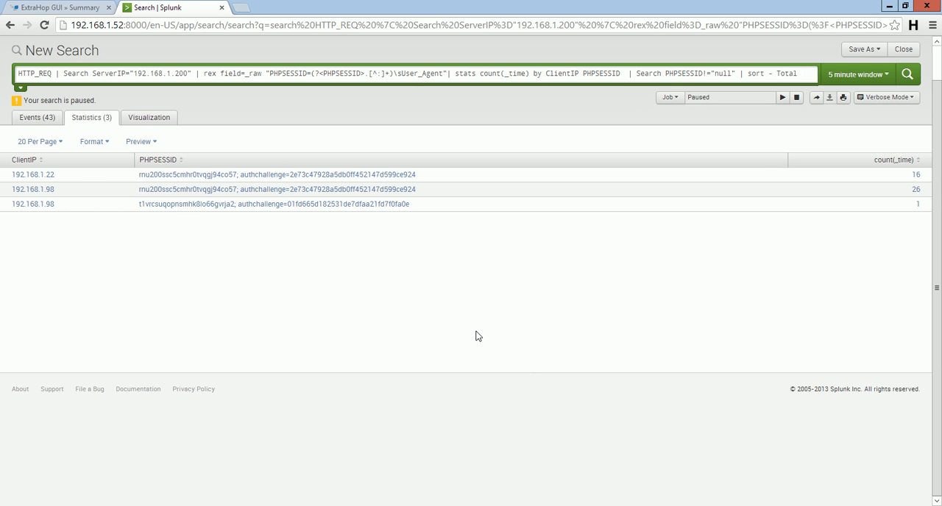
{"action": "mouse_move", "coordinate": [362, 303]}
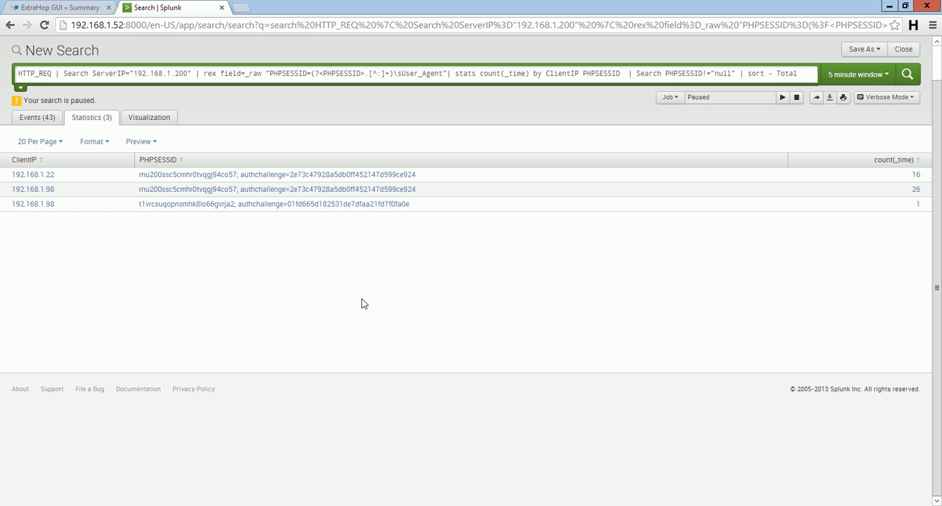
{"action": "mouse_move", "coordinate": [315, 376]}
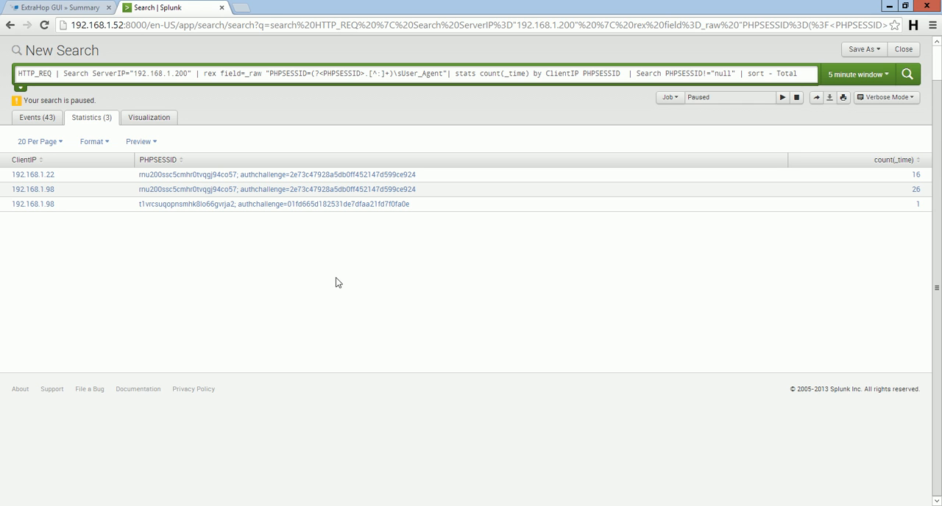
{"action": "mouse_move", "coordinate": [530, 288]}
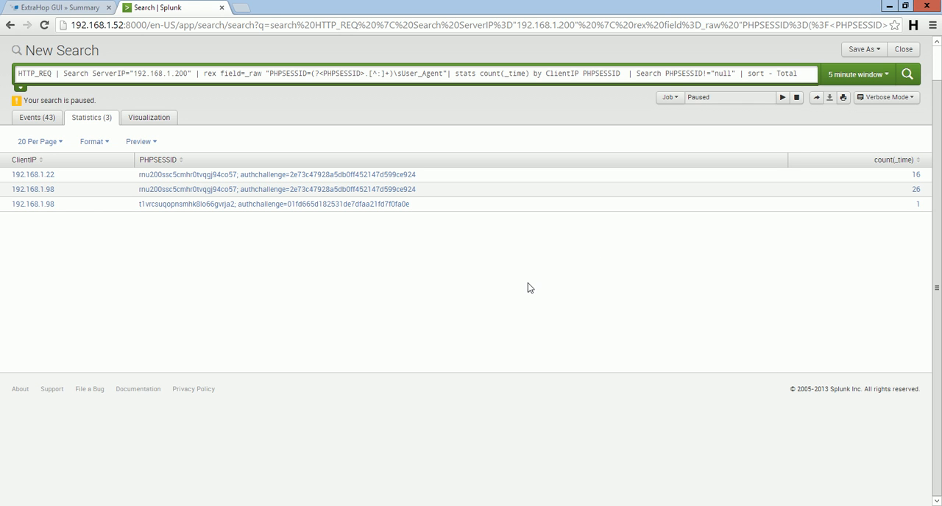
{"action": "mouse_move", "coordinate": [538, 285]}
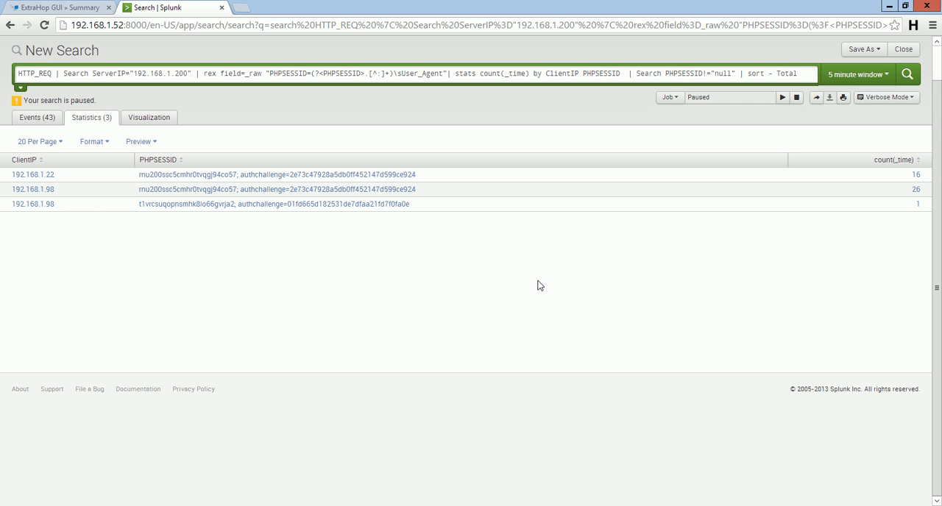
{"action": "mouse_move", "coordinate": [479, 280]}
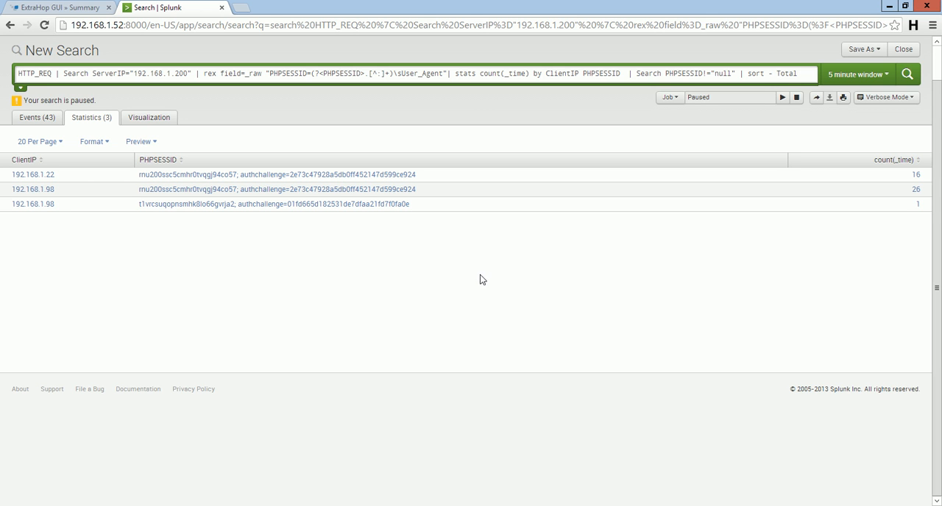
{"action": "mouse_move", "coordinate": [474, 271]}
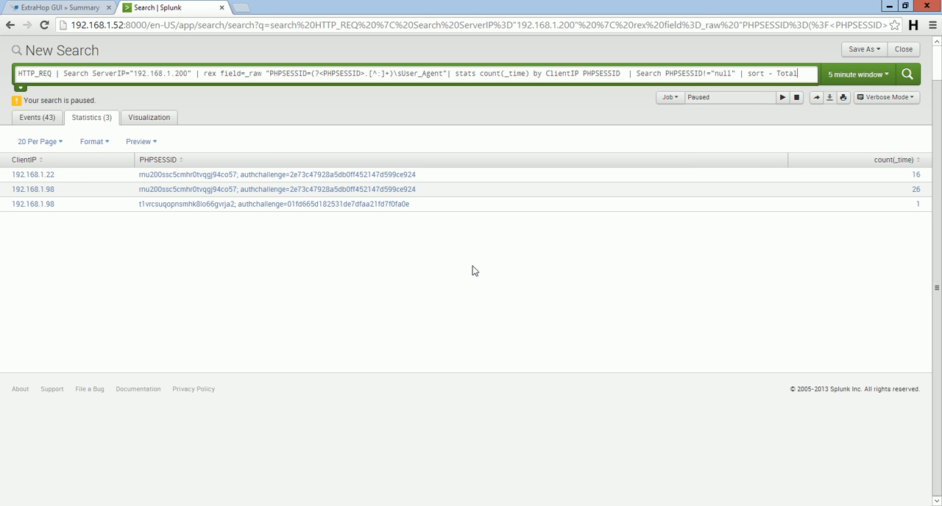
{"action": "mouse_move", "coordinate": [419, 321]}
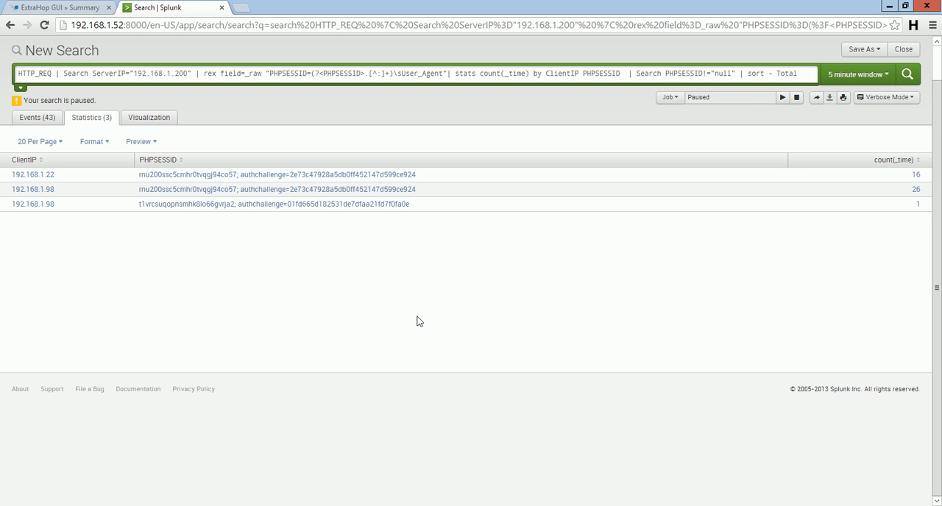
{"action": "mouse_move", "coordinate": [376, 315]}
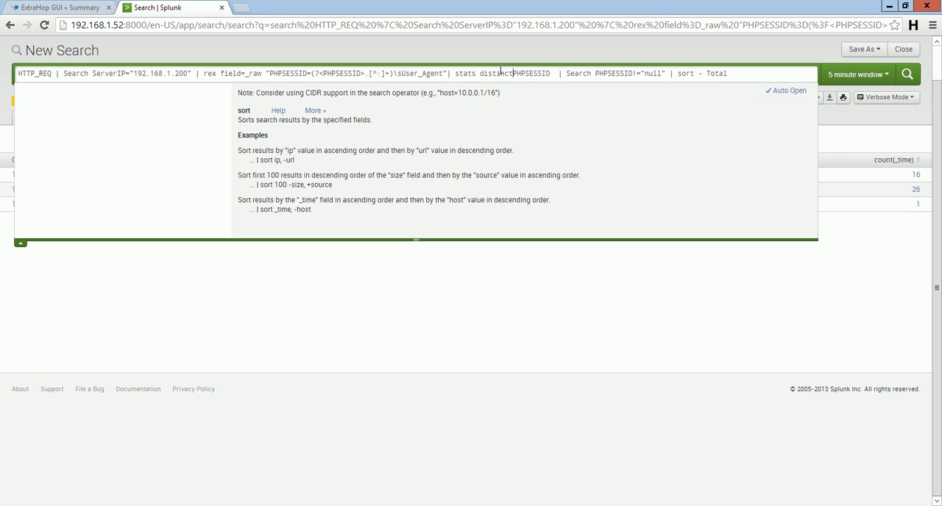
Step: Change the query to stats distinct_count(ClientIP) by PHPSESSID over the last 15 minutes
{"action": "type", "text": "_cou"}
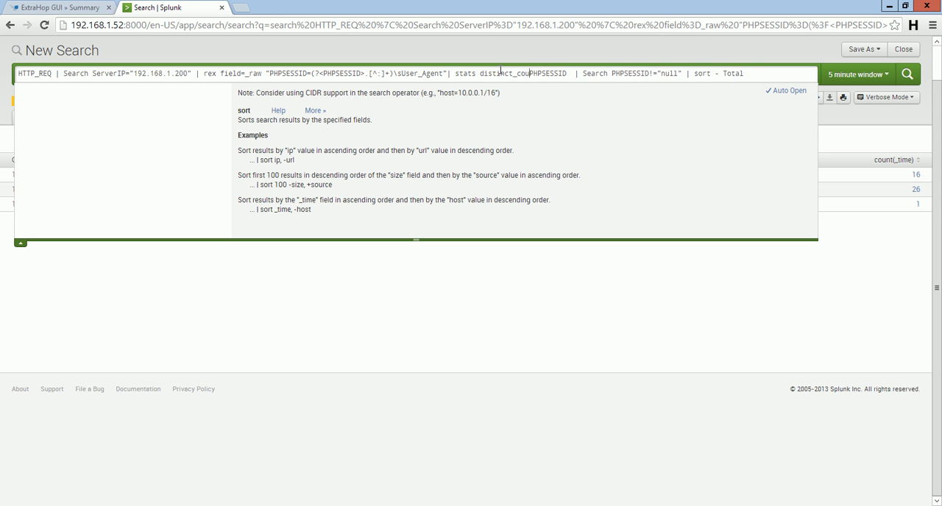
{"action": "type", "text": "(ClientIIP) by"}
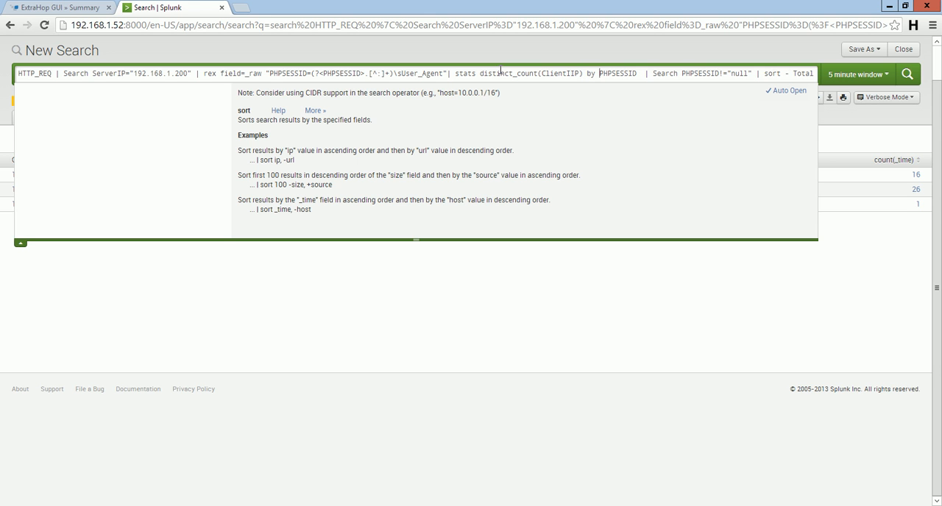
{"action": "left_click_drag", "start_coordinate": [643, 74], "coordinate": [817, 74]}
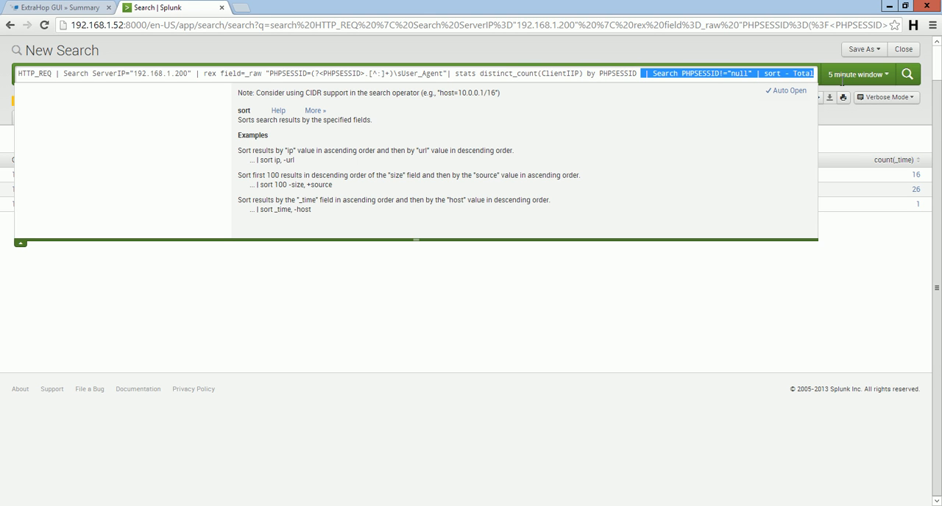
{"action": "mouse_move", "coordinate": [484, 91]}
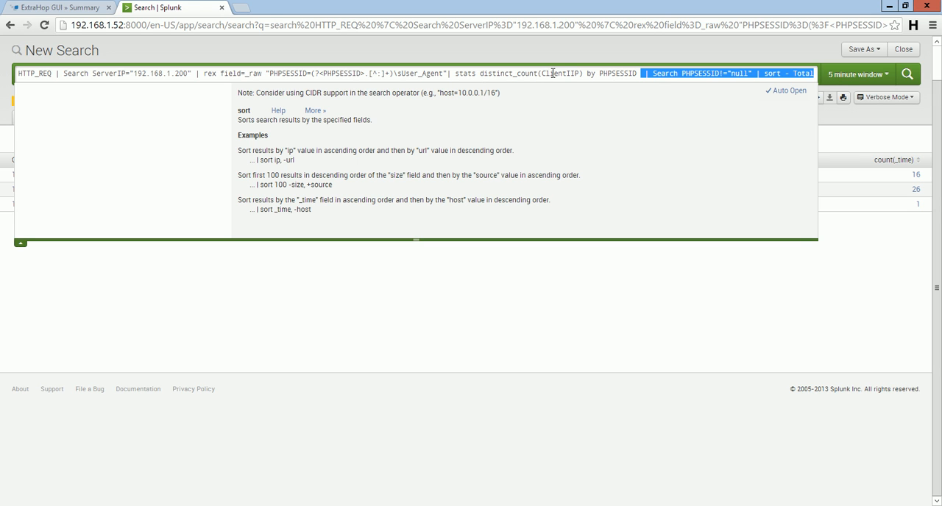
{"action": "mouse_move", "coordinate": [629, 74]}
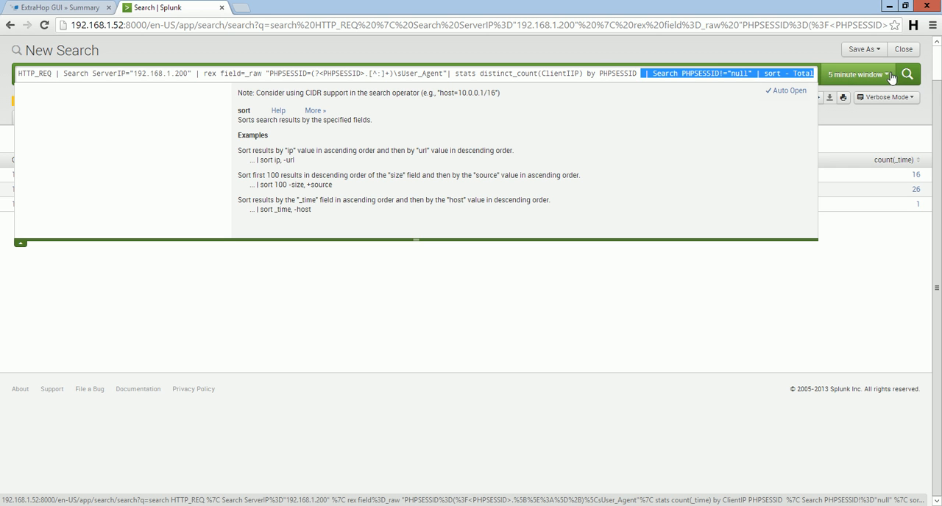
{"action": "left_click", "coordinate": [855, 73]}
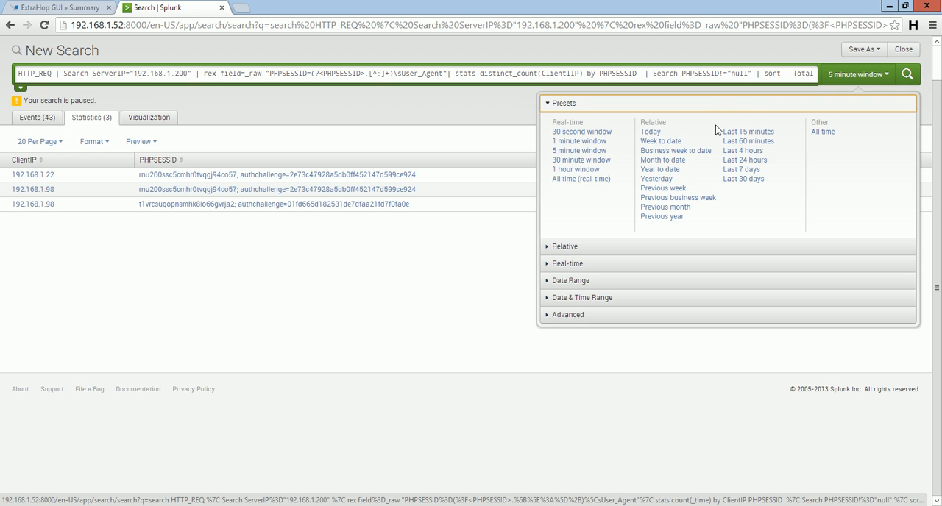
{"action": "left_click", "coordinate": [747, 131]}
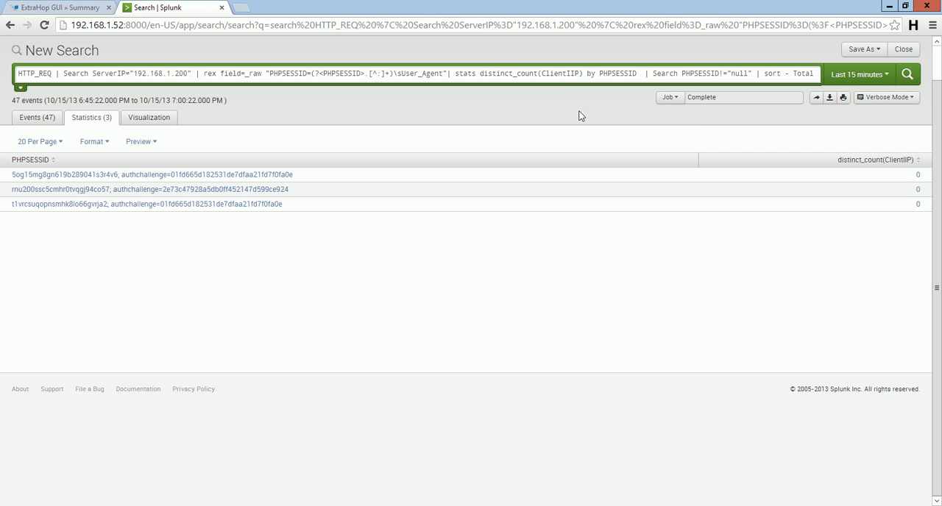
{"action": "mouse_move", "coordinate": [687, 38]}
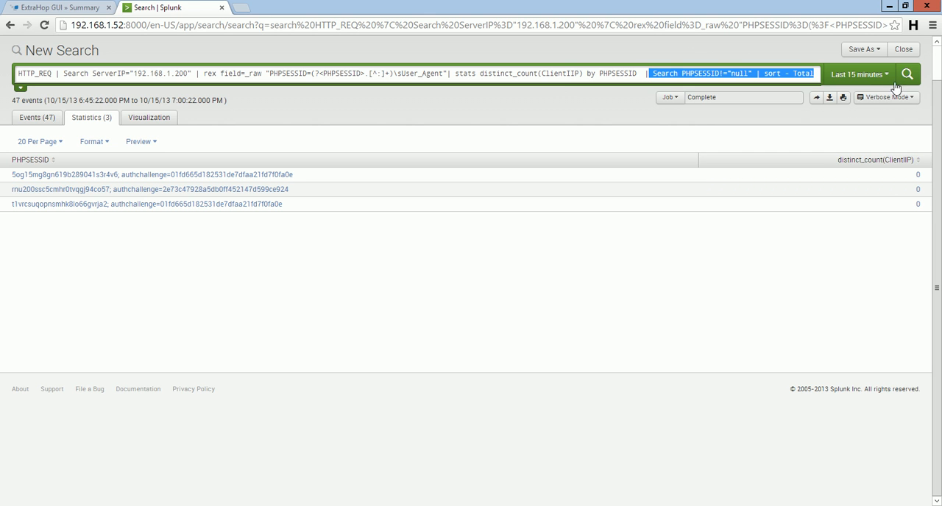
Step: Remove the trailing null filter and sort clauses and rerun the search
{"action": "left_click", "coordinate": [640, 73]}
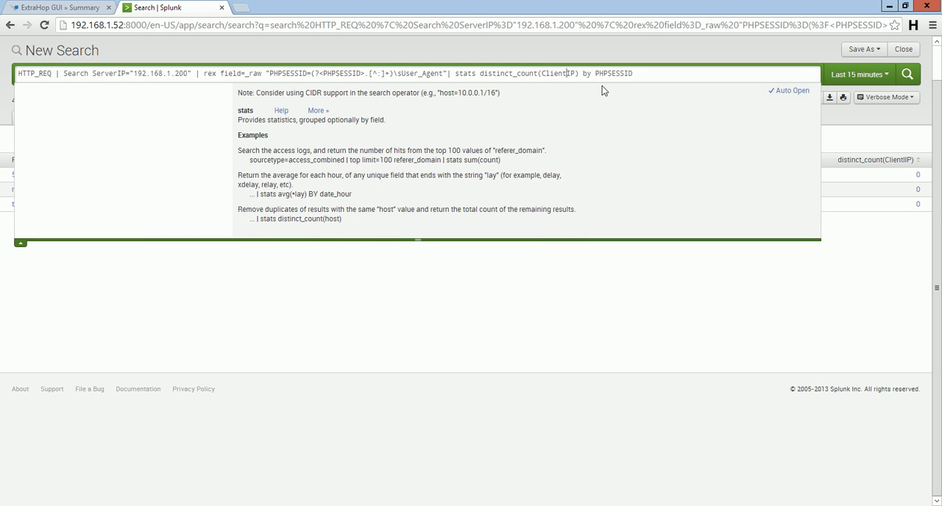
{"action": "left_click", "coordinate": [907, 74]}
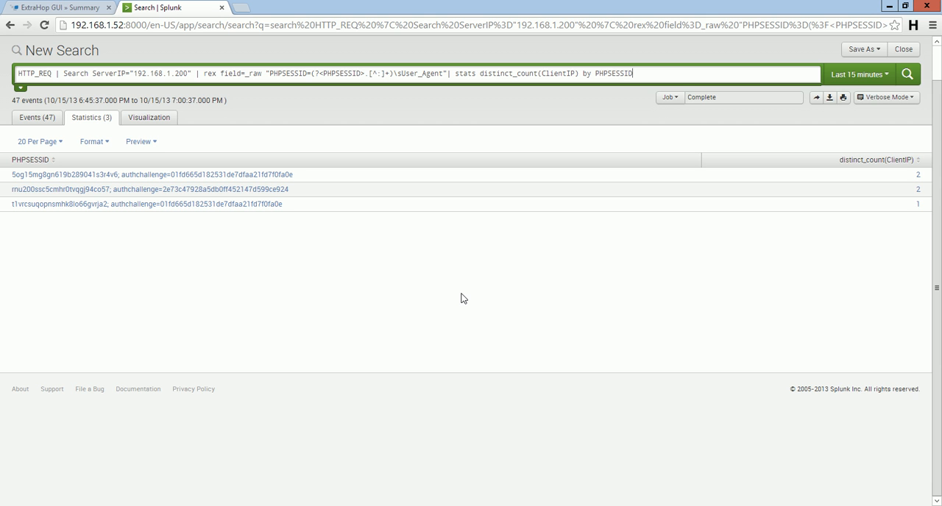
{"action": "mouse_move", "coordinate": [110, 256]}
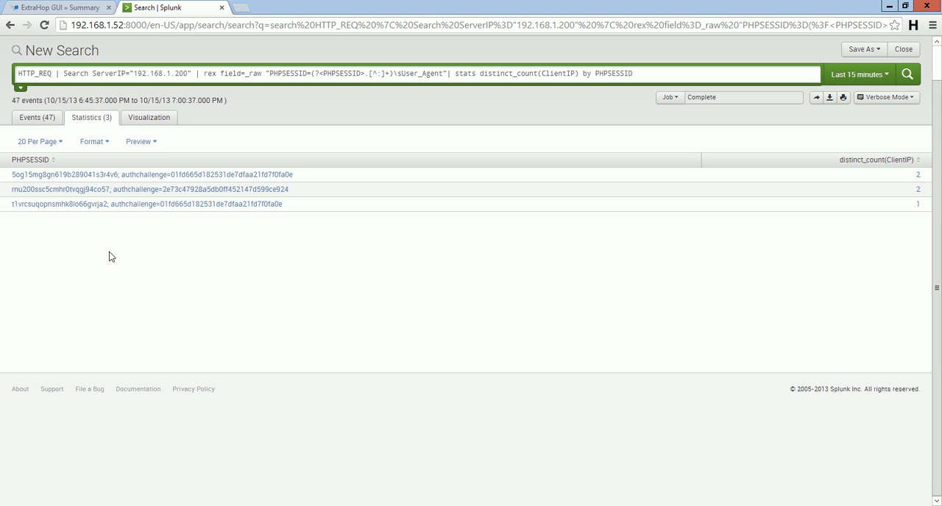
Step: Switch the results to the Visualization view, a bar chart of distinct client IPs per PHPSESSID
{"action": "left_click", "coordinate": [149, 117]}
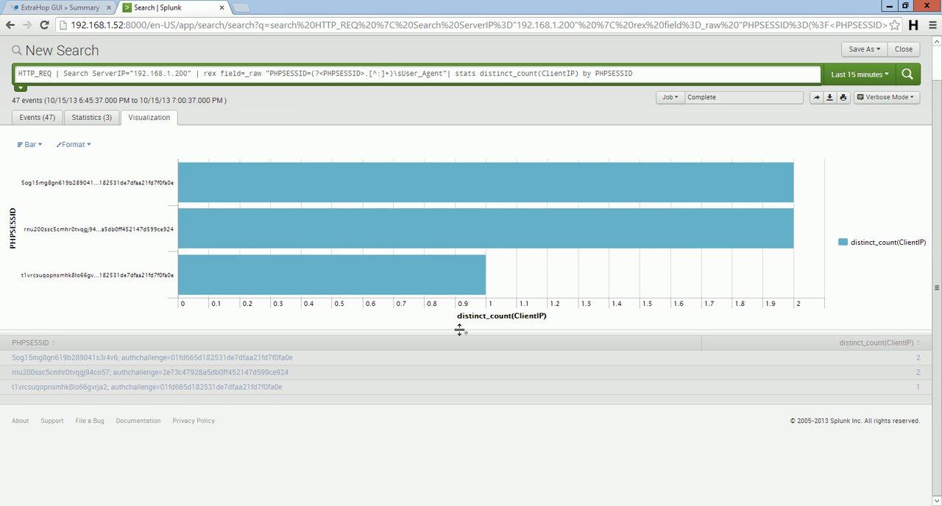
{"action": "mouse_move", "coordinate": [433, 444]}
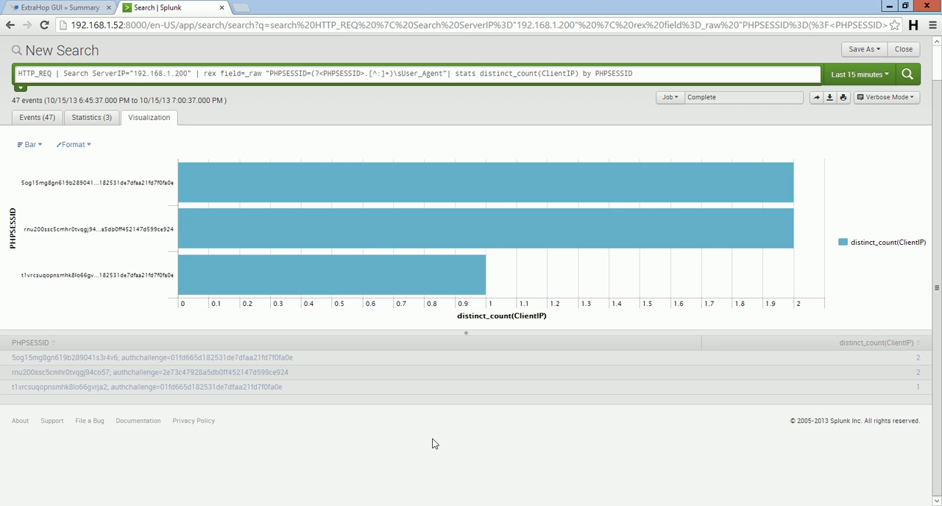
{"action": "mouse_move", "coordinate": [665, 488]}
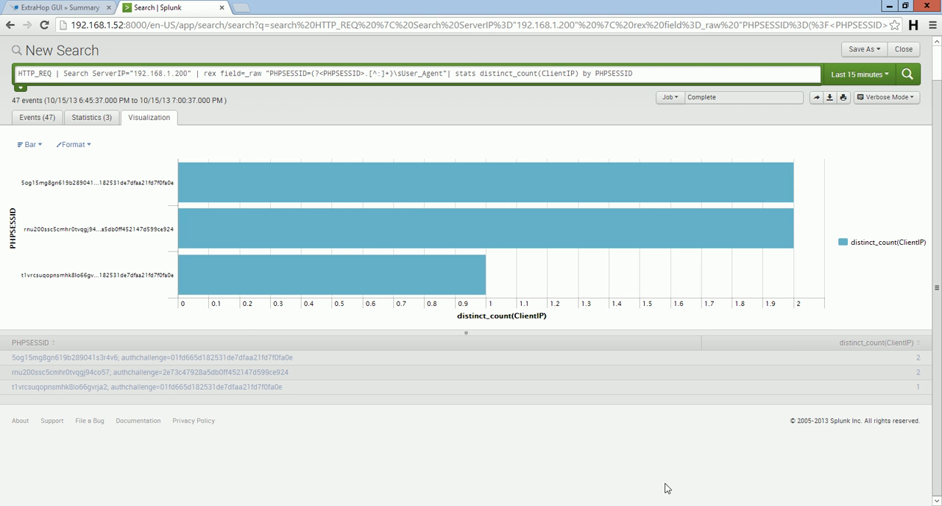
{"action": "mouse_move", "coordinate": [680, 183]}
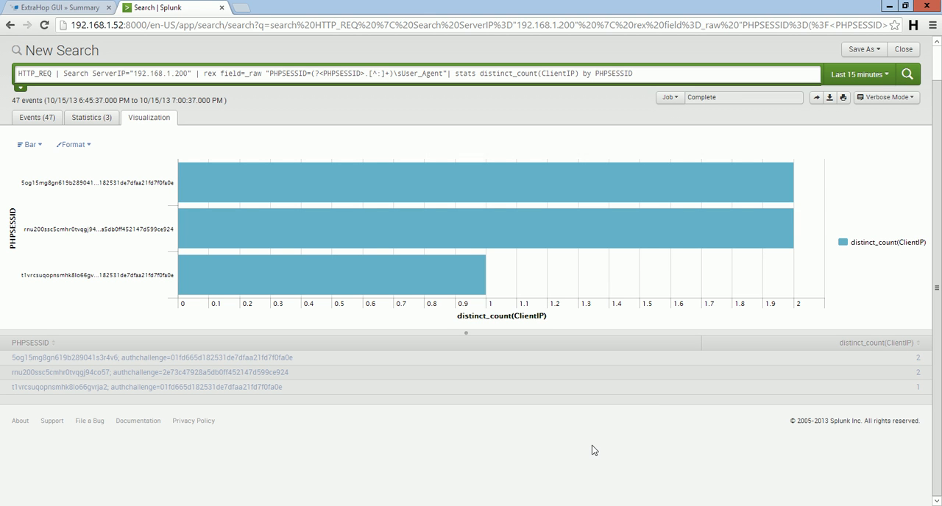
{"action": "mouse_move", "coordinate": [464, 409]}
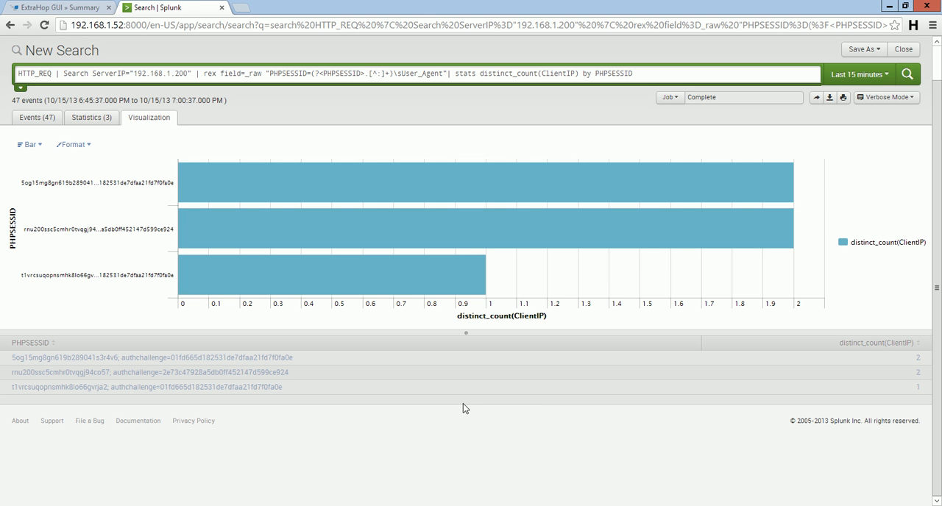
{"action": "mouse_move", "coordinate": [475, 468]}
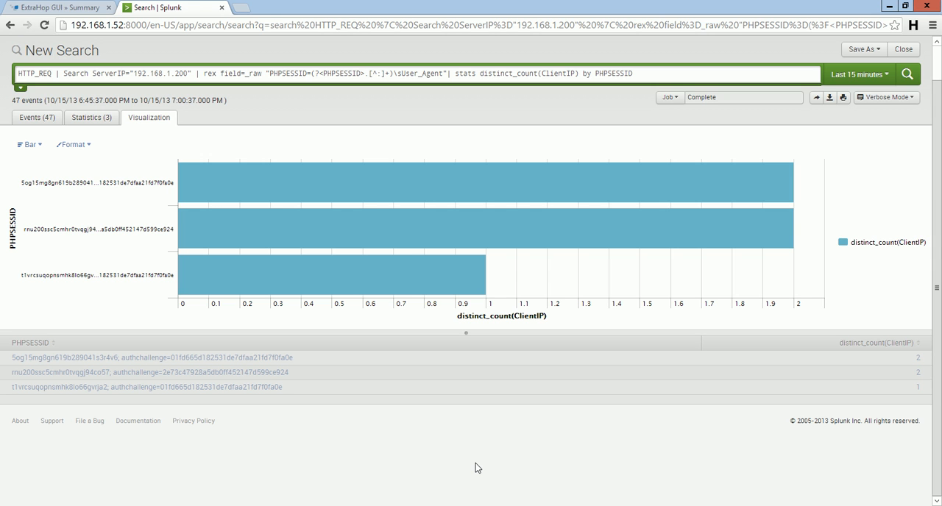
{"action": "mouse_move", "coordinate": [438, 499]}
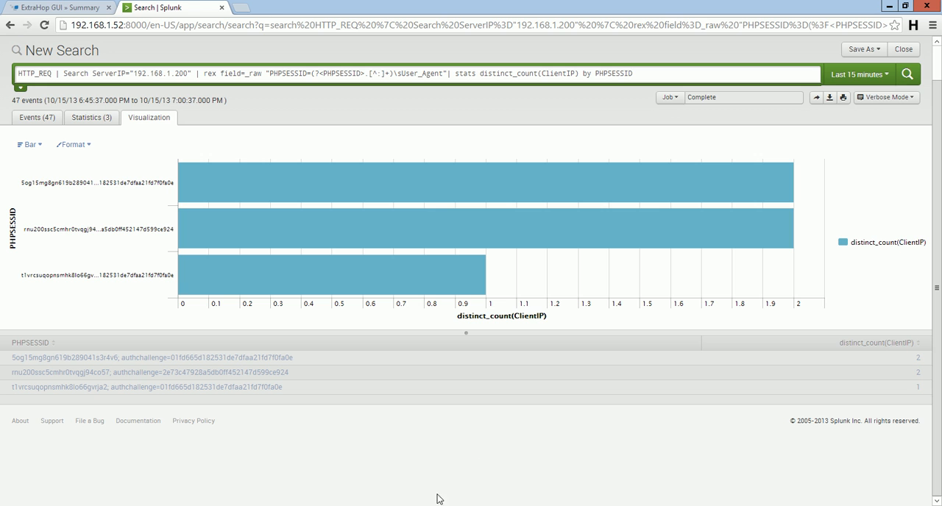